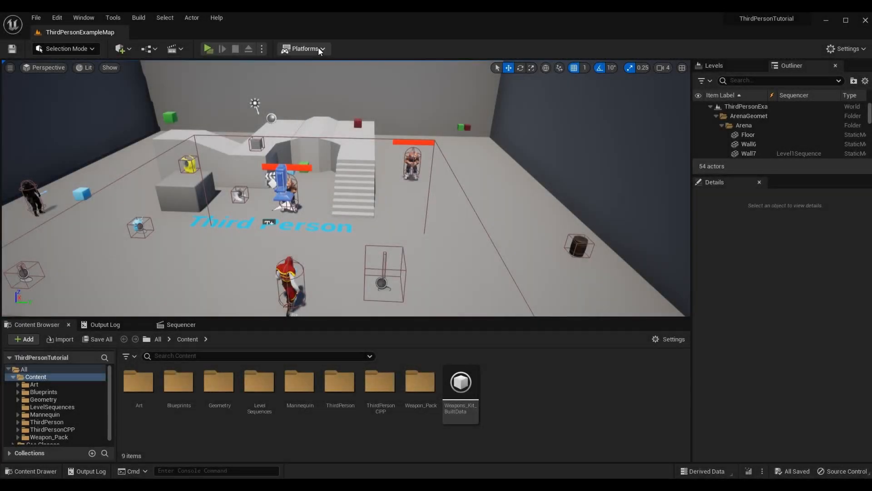
{"action": "mouse_move", "coordinate": [208, 50]}
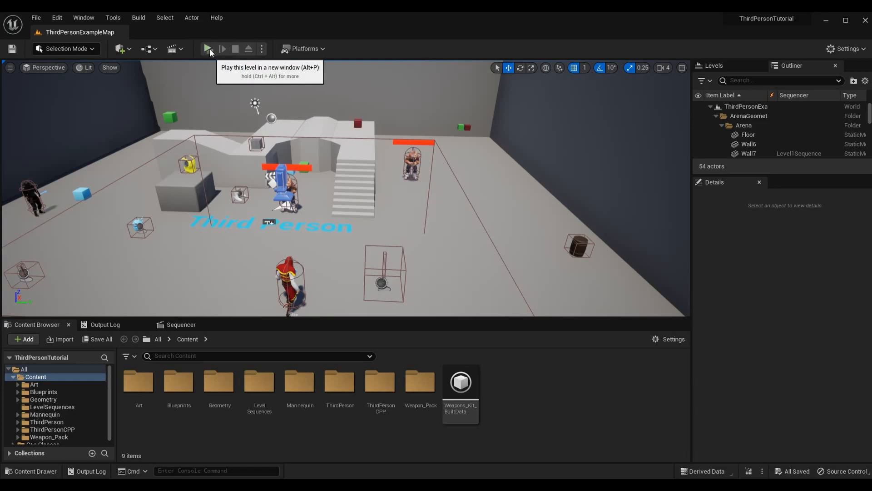
{"action": "mouse_move", "coordinate": [240, 106]}
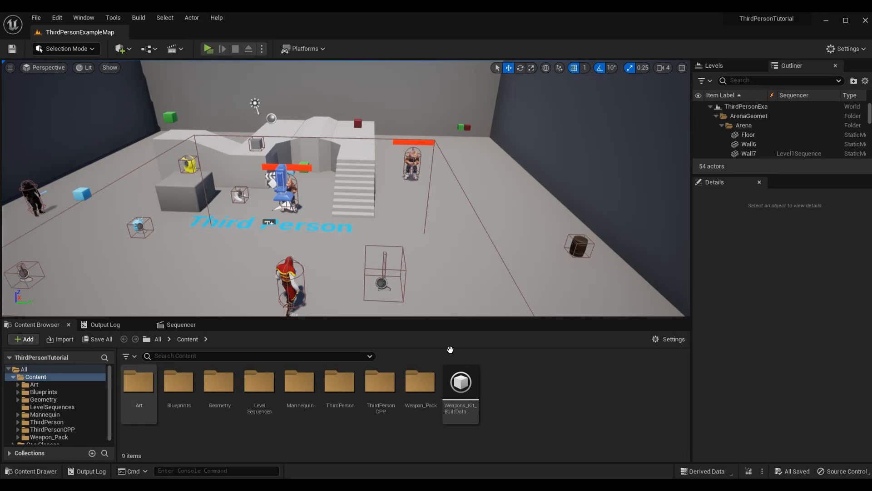
{"action": "mouse_move", "coordinate": [578, 222]}
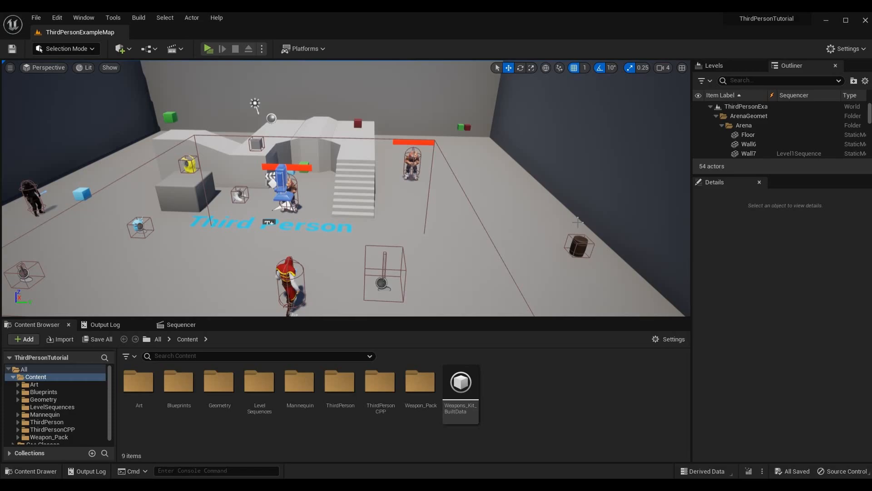
{"action": "mouse_move", "coordinate": [523, 50]}
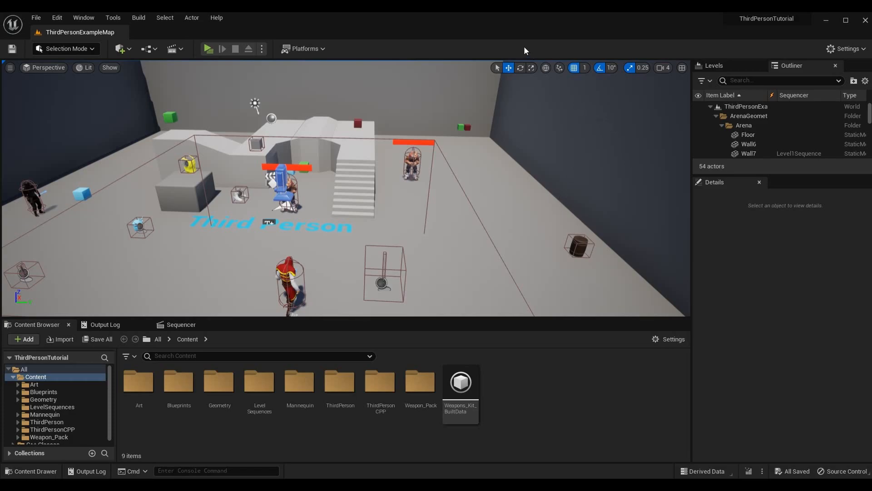
{"action": "mouse_move", "coordinate": [406, 46]}
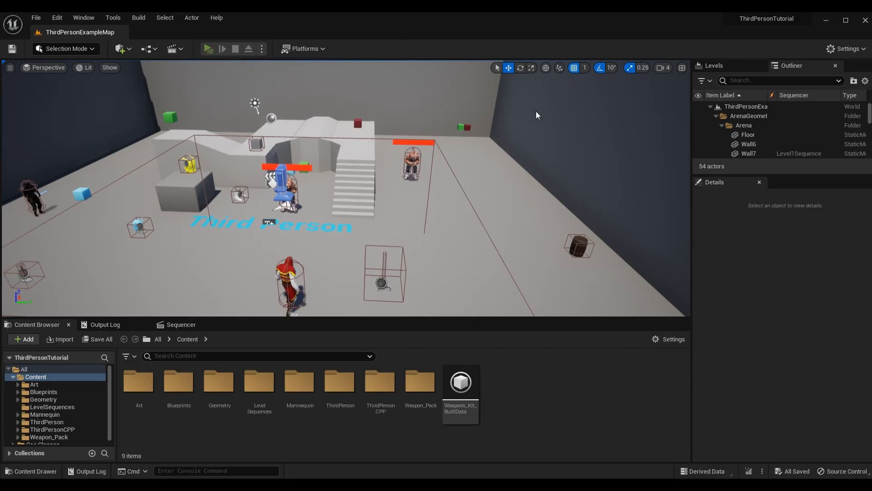
Step: Test-play the level twice in the preview window, stopping each session
{"action": "left_click", "coordinate": [208, 49]}
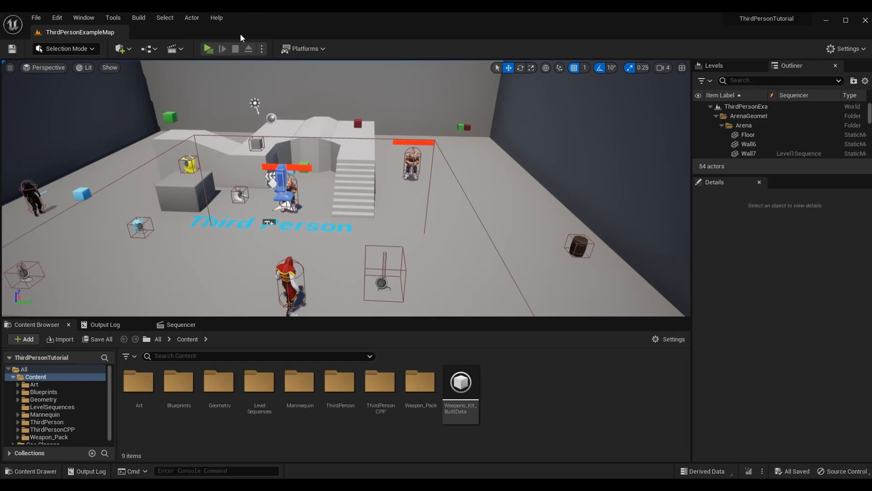
{"action": "left_click", "coordinate": [207, 49]}
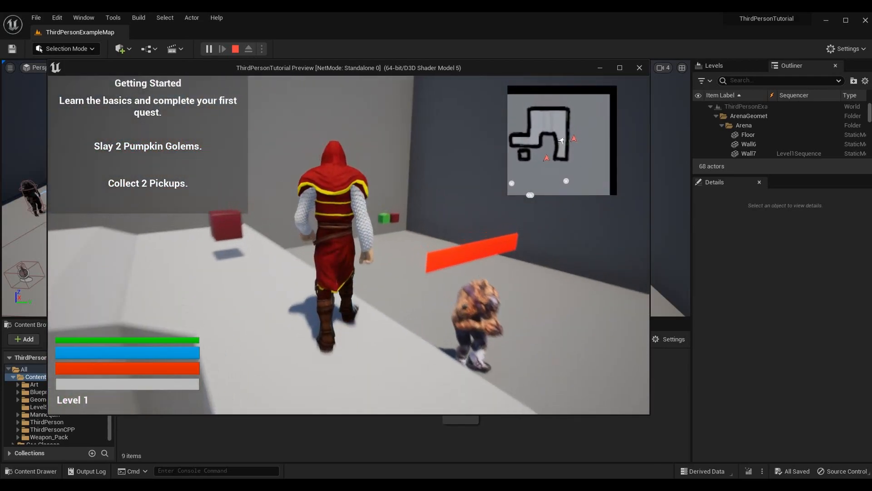
{"action": "left_click", "coordinate": [235, 49]}
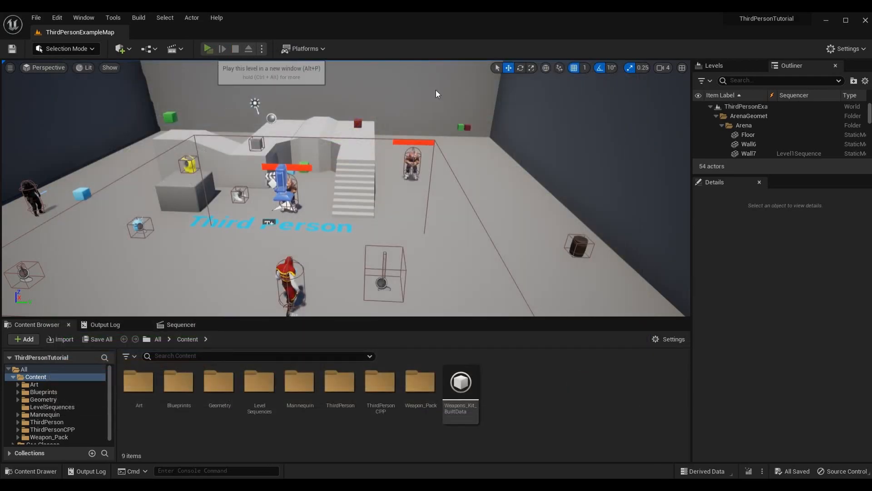
{"action": "left_click", "coordinate": [208, 49]}
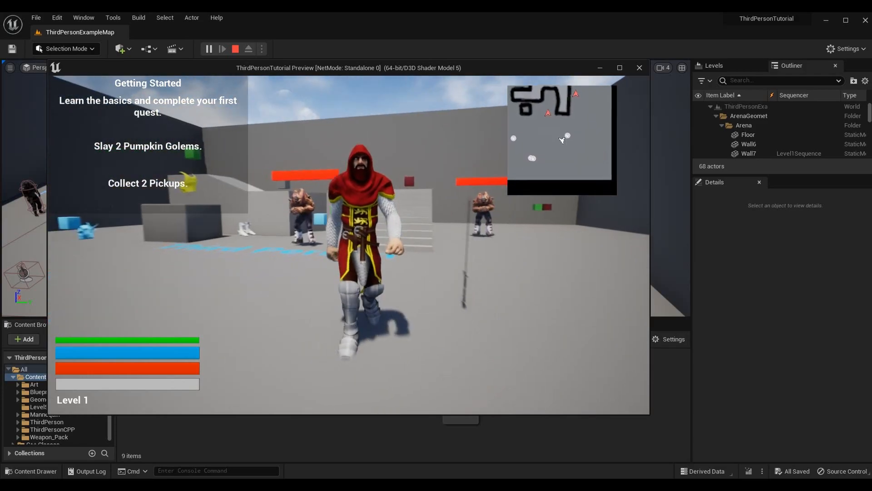
{"action": "left_click", "coordinate": [235, 50]}
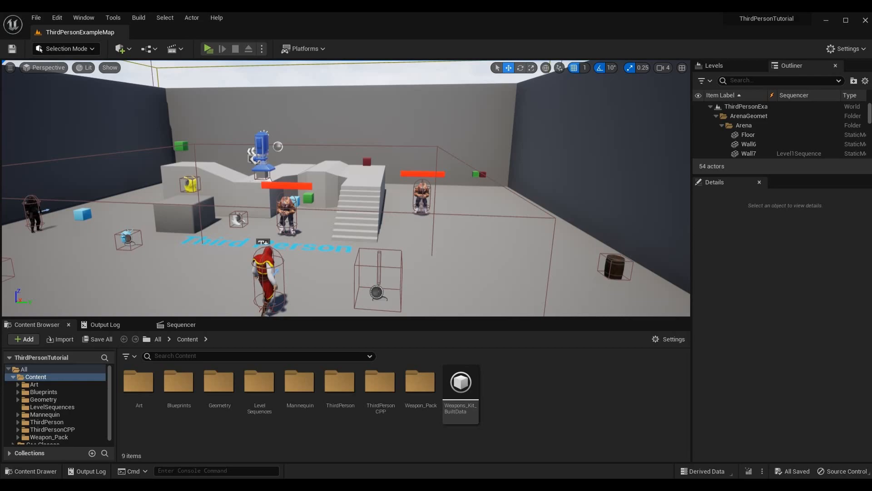
Step: Select Wall7 and open its Level1Sequence in the Sequencer via Window > Cinematics
{"action": "left_click", "coordinate": [749, 153]}
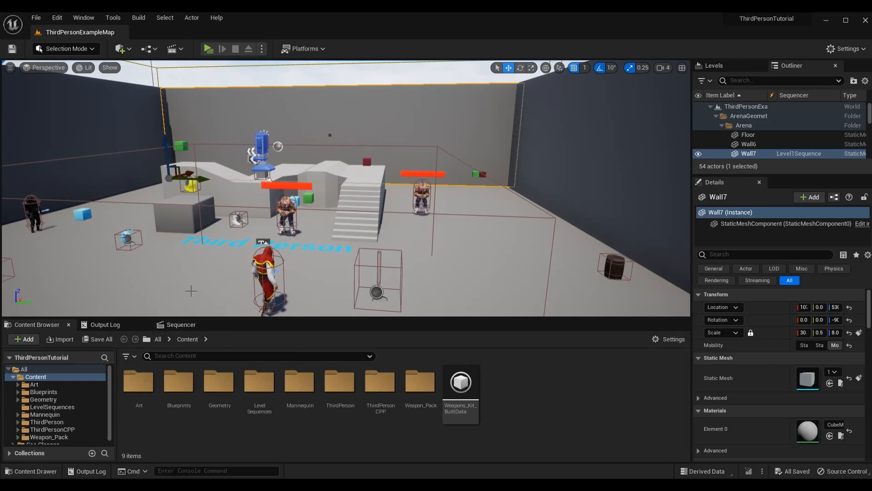
{"action": "mouse_move", "coordinate": [125, 23]}
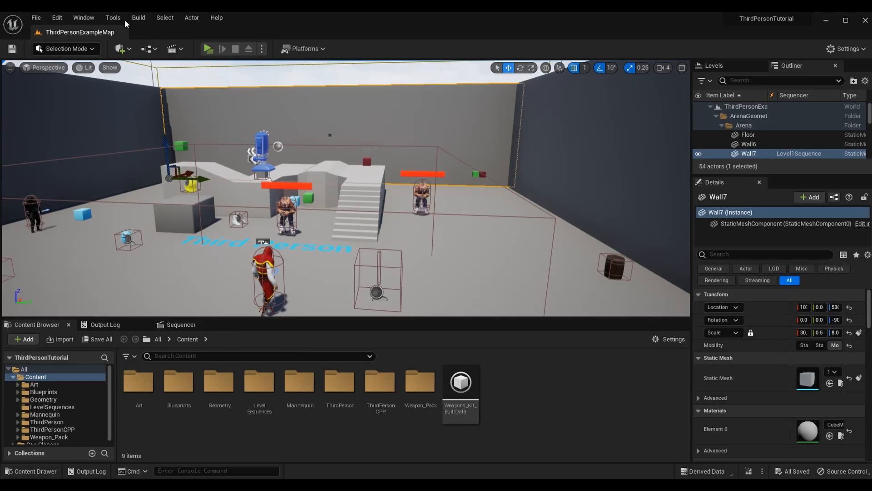
{"action": "left_click", "coordinate": [82, 18]}
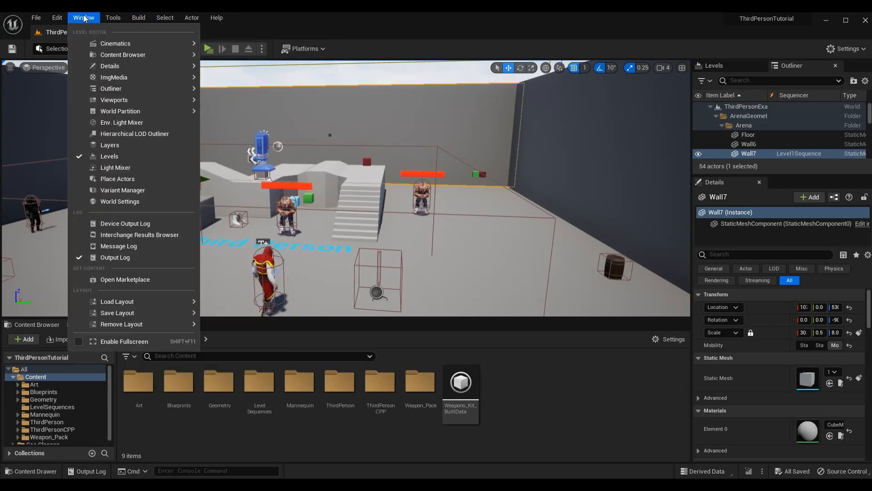
{"action": "mouse_move", "coordinate": [115, 43]}
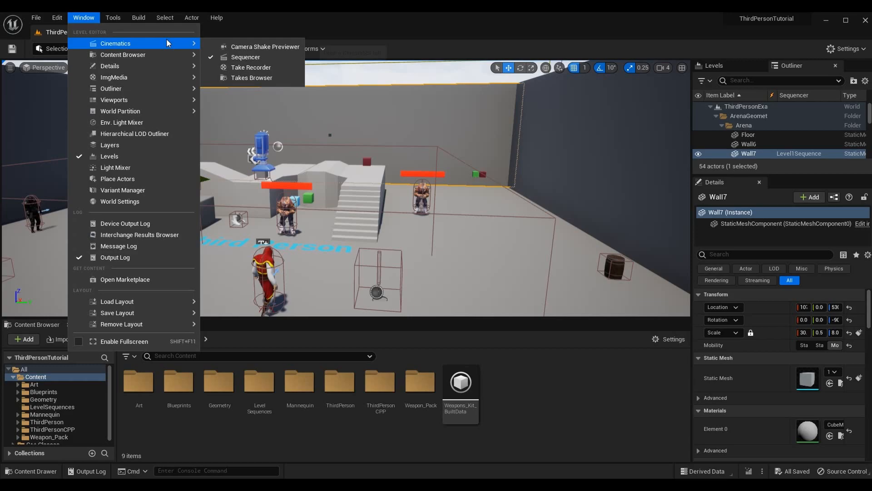
{"action": "mouse_move", "coordinate": [246, 56]}
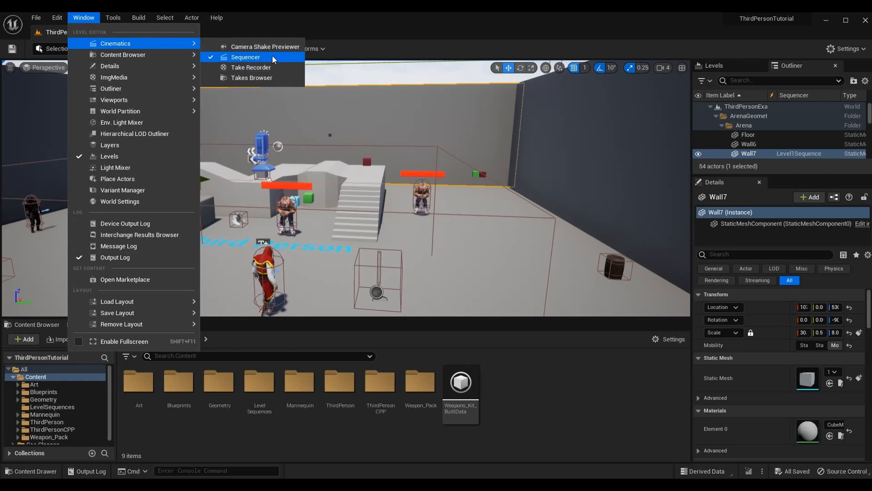
{"action": "left_click", "coordinate": [246, 57]}
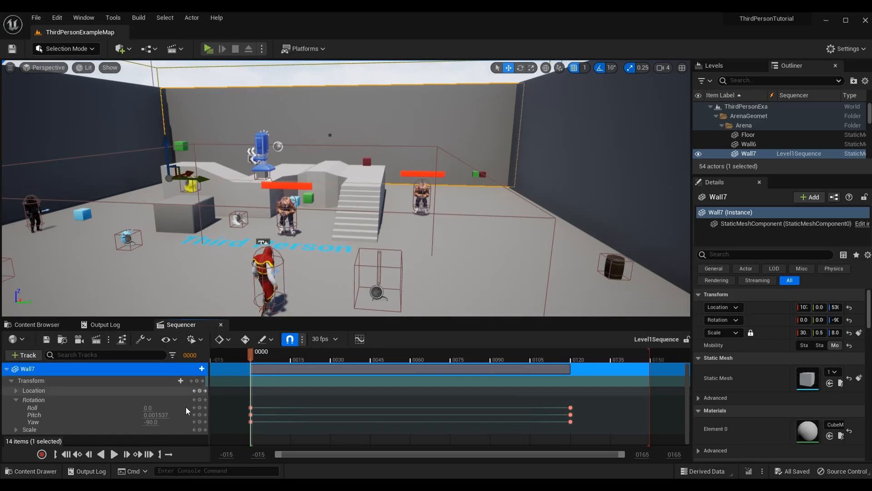
{"action": "mouse_move", "coordinate": [128, 415]}
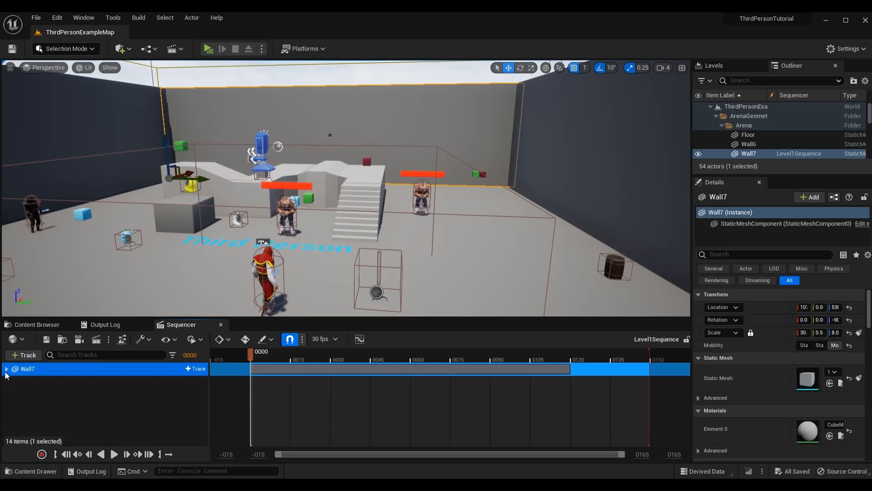
{"action": "mouse_move", "coordinate": [134, 379]}
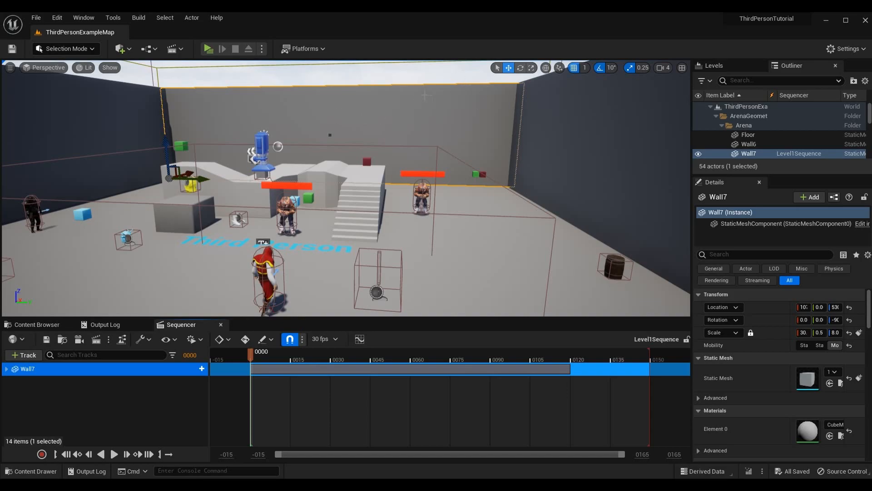
{"action": "mouse_move", "coordinate": [230, 174]}
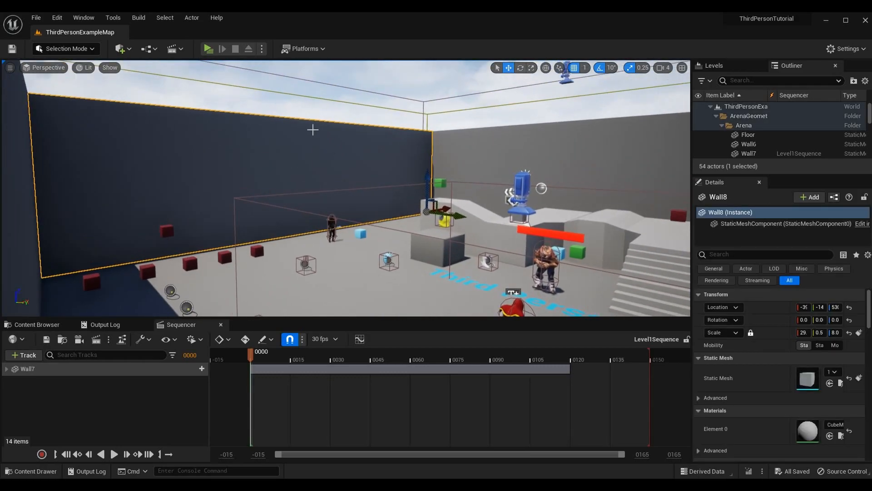
{"action": "mouse_move", "coordinate": [283, 206]}
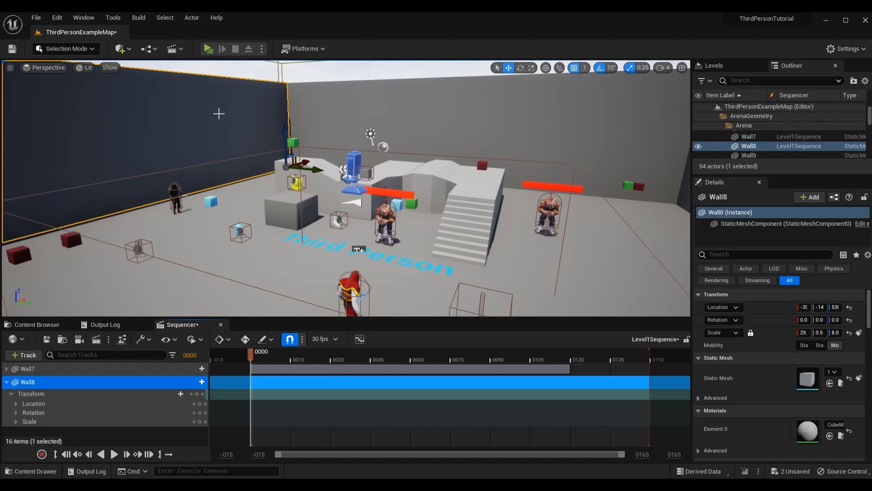
{"action": "mouse_move", "coordinate": [173, 64]}
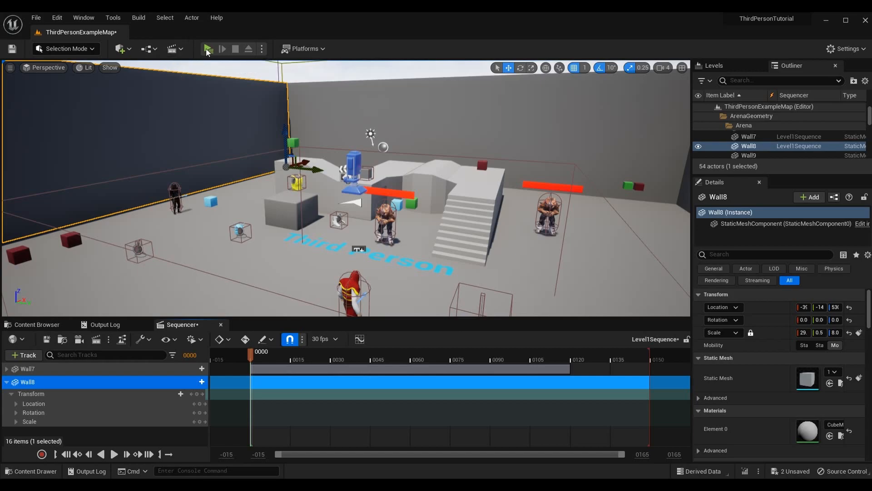
{"action": "mouse_move", "coordinate": [185, 52]}
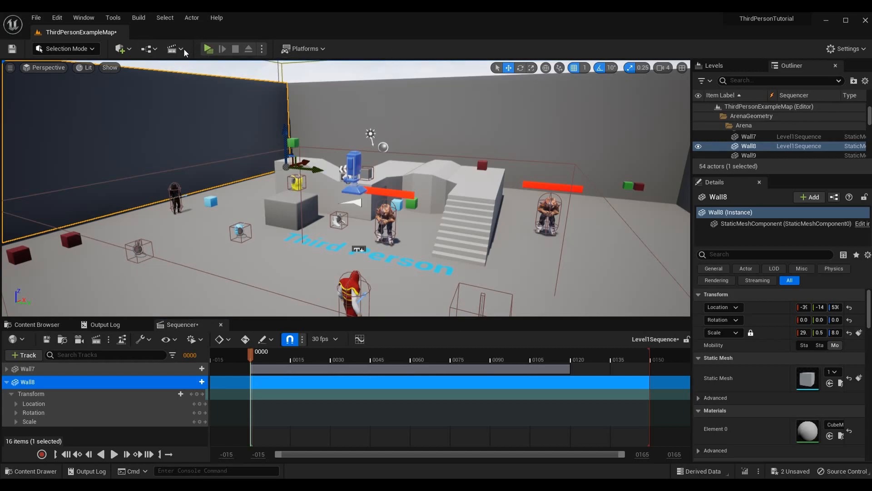
{"action": "mouse_move", "coordinate": [173, 49]}
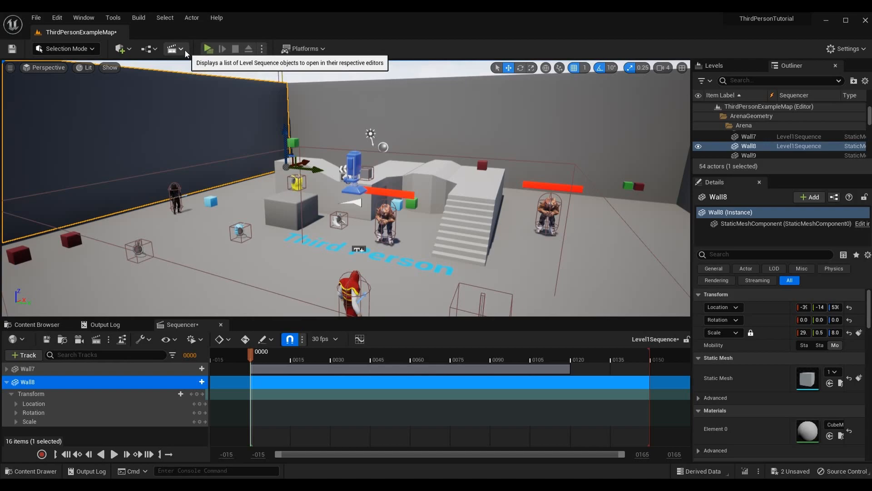
Step: Create a new level sequence saved as Level1SequenceAlt in Content/LevelSequences
{"action": "left_click", "coordinate": [187, 49]}
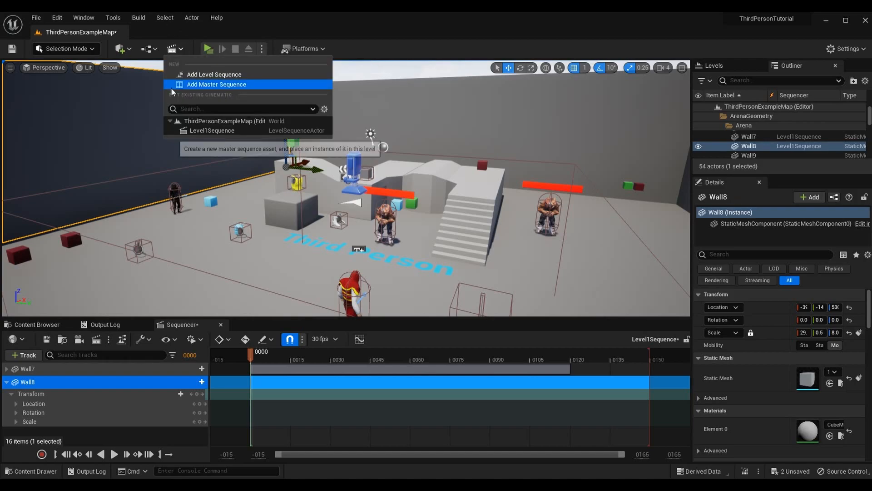
{"action": "mouse_move", "coordinate": [267, 72]}
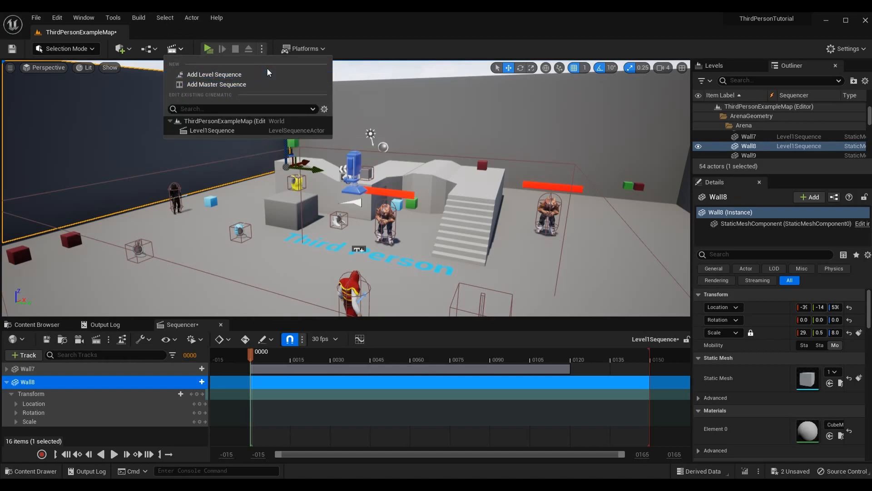
{"action": "left_click", "coordinate": [213, 74]}
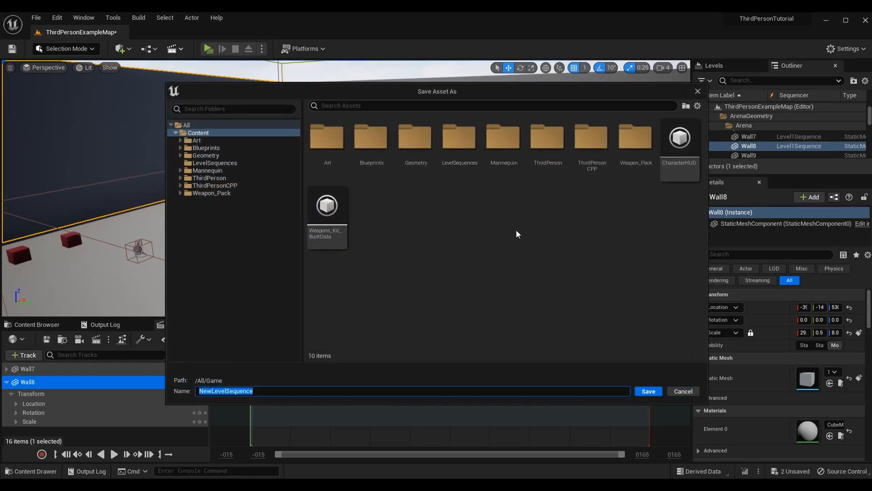
{"action": "mouse_move", "coordinate": [449, 201]}
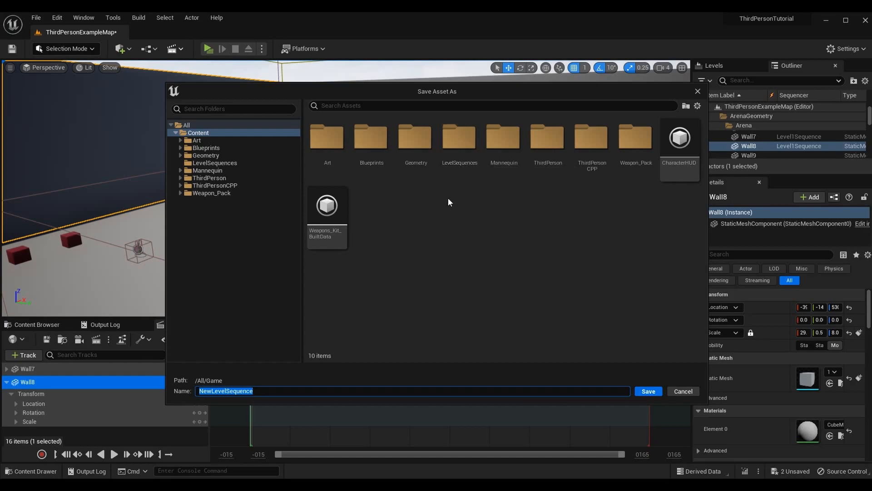
{"action": "right_click", "coordinate": [448, 201]}
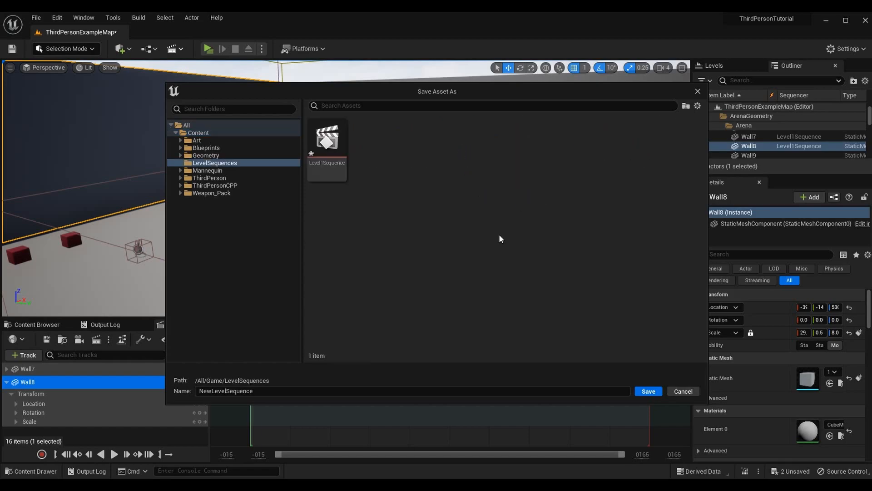
{"action": "mouse_move", "coordinate": [327, 156]}
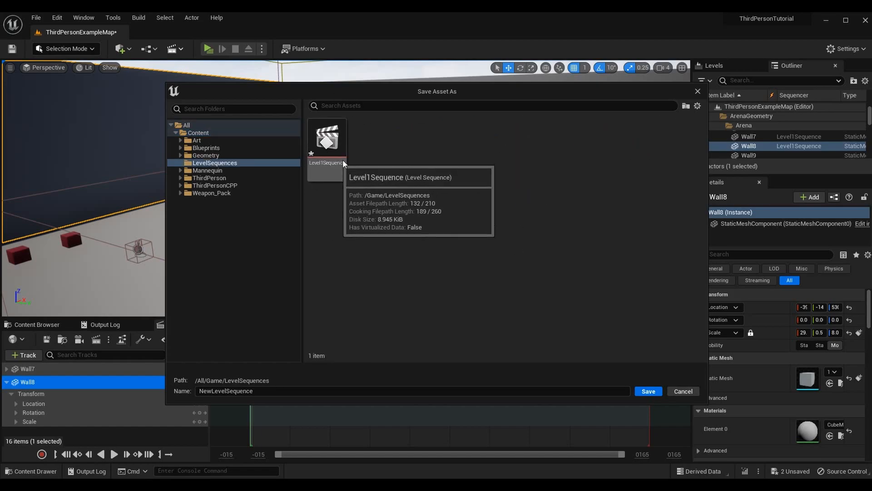
{"action": "mouse_move", "coordinate": [366, 183]}
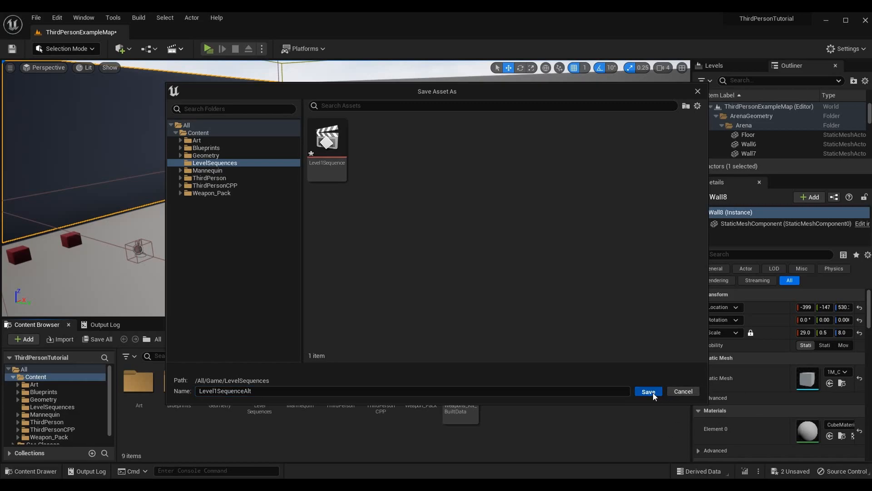
{"action": "left_click", "coordinate": [647, 391]}
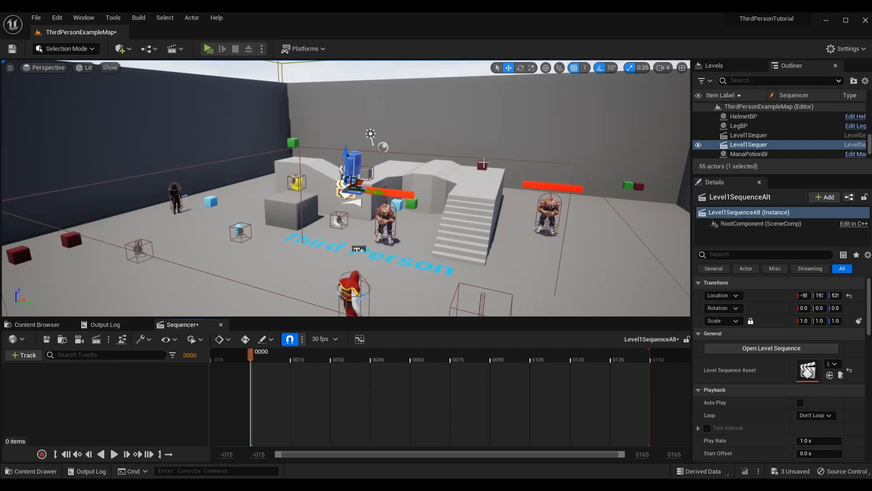
{"action": "mouse_move", "coordinate": [444, 268]}
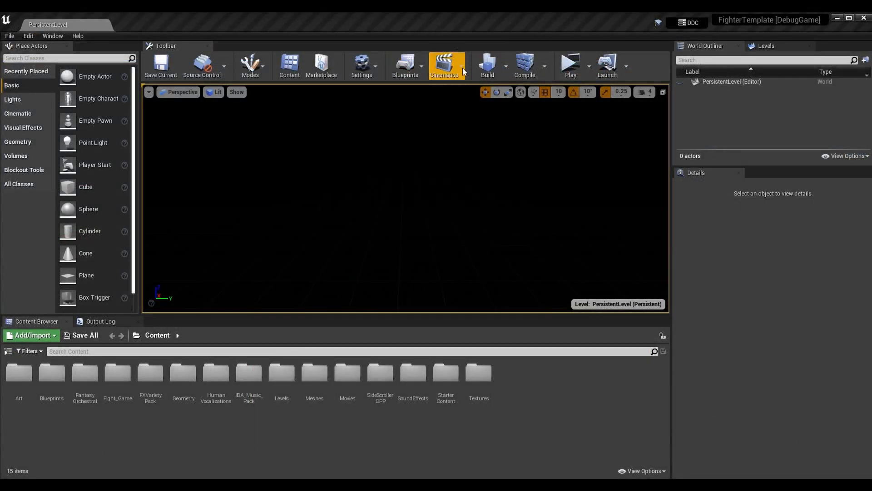
{"action": "left_click", "coordinate": [444, 66]}
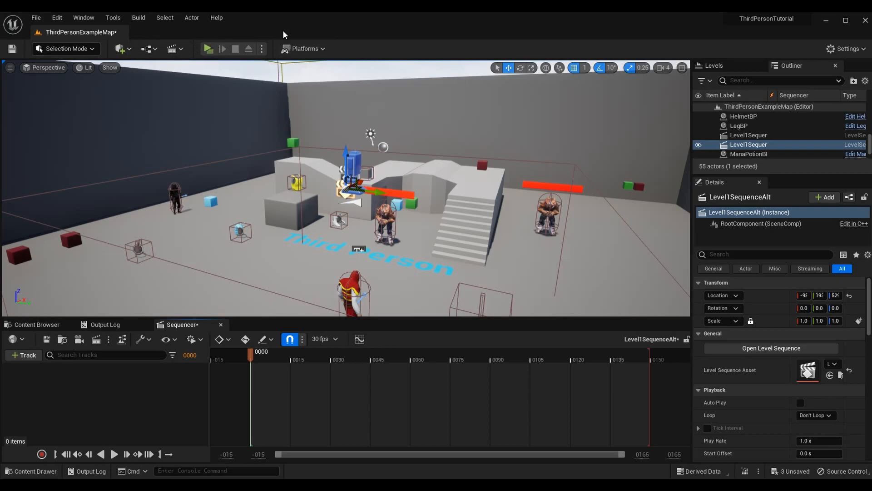
{"action": "mouse_move", "coordinate": [442, 74]}
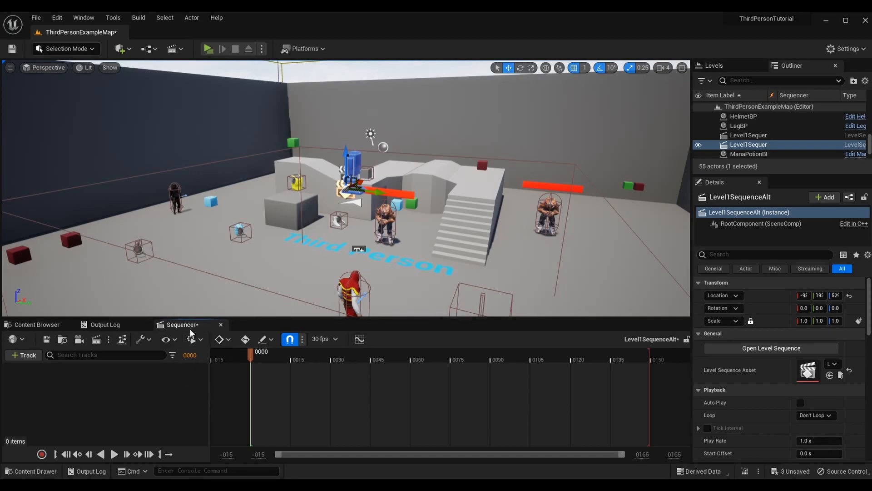
Step: Select Wall8 and add it to Level1SequenceAlt with +Track > Actor To Sequencer
{"action": "left_click", "coordinate": [24, 355]}
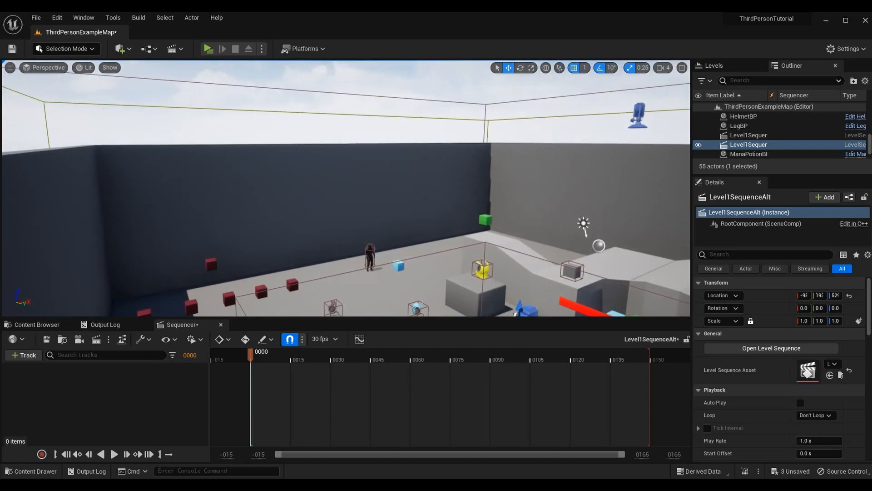
{"action": "left_click", "coordinate": [384, 149]}
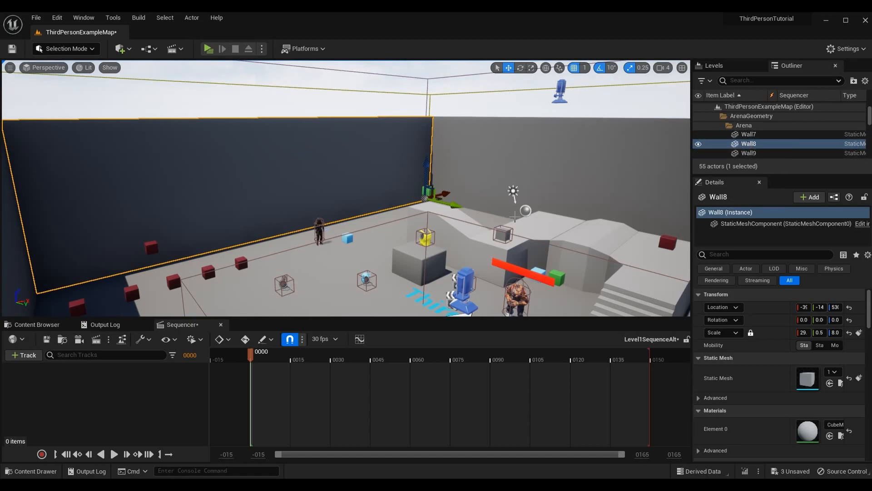
{"action": "mouse_move", "coordinate": [207, 112]}
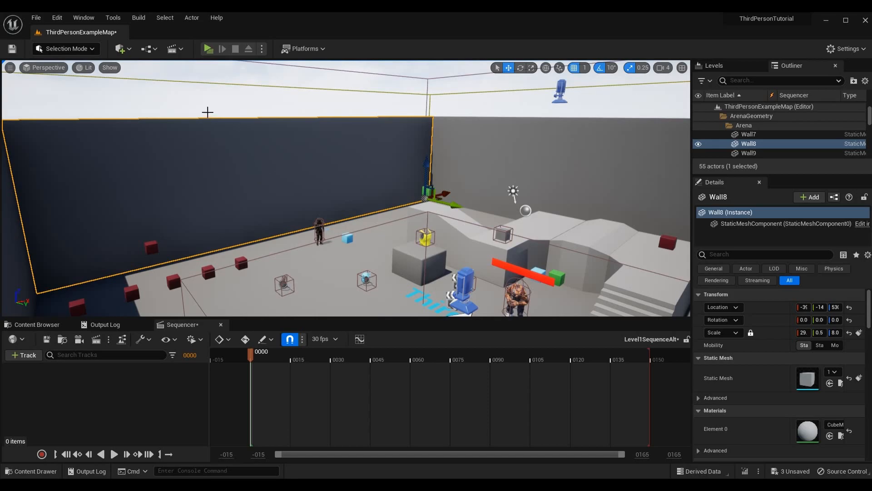
{"action": "mouse_move", "coordinate": [187, 238]}
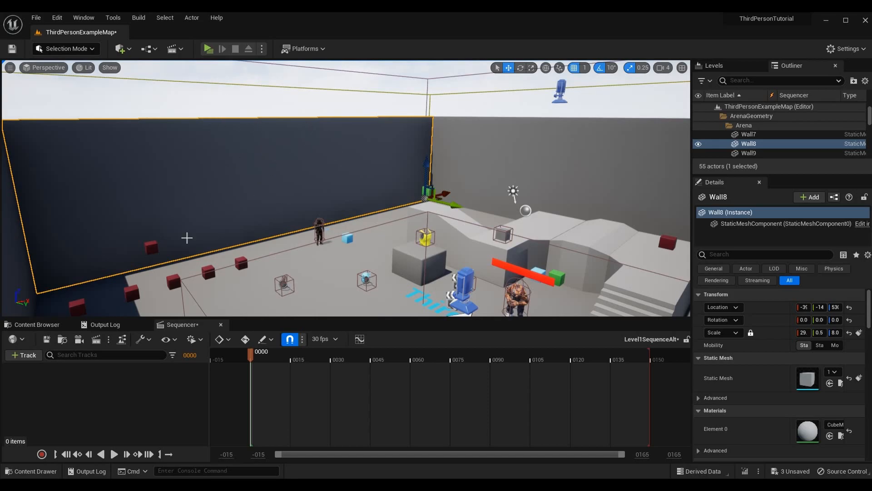
{"action": "left_click", "coordinate": [24, 354]}
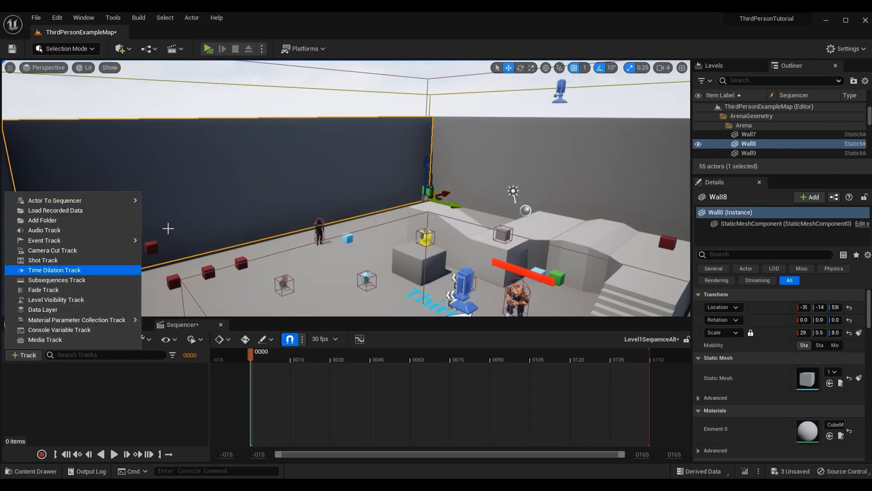
{"action": "mouse_move", "coordinate": [54, 201]}
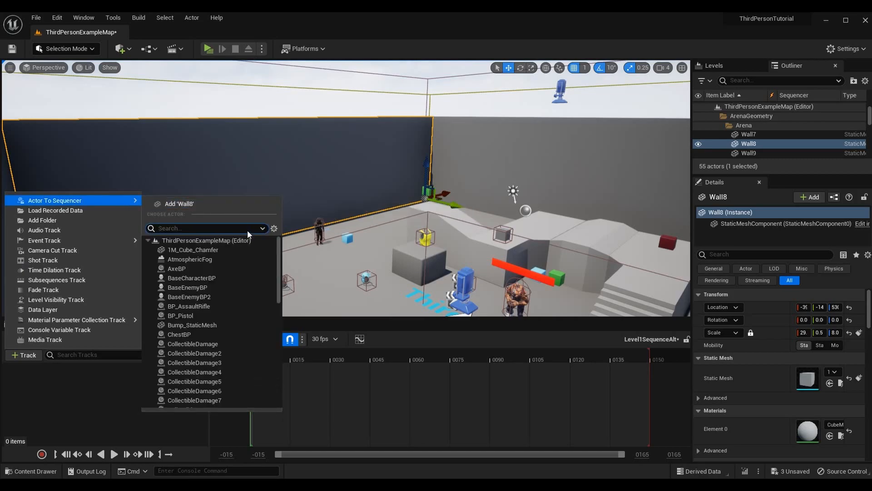
{"action": "scroll", "scroll_direction": "down", "scroll_amount": 3}
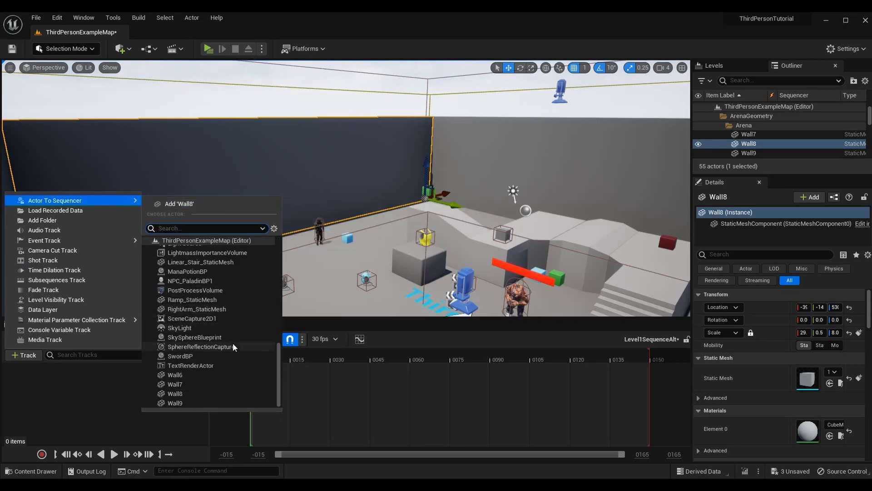
{"action": "mouse_move", "coordinate": [216, 394]}
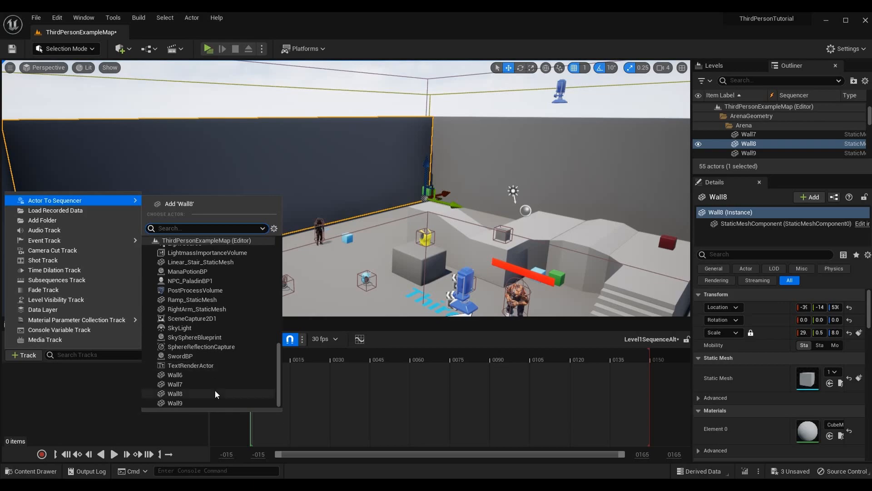
{"action": "mouse_move", "coordinate": [176, 393]}
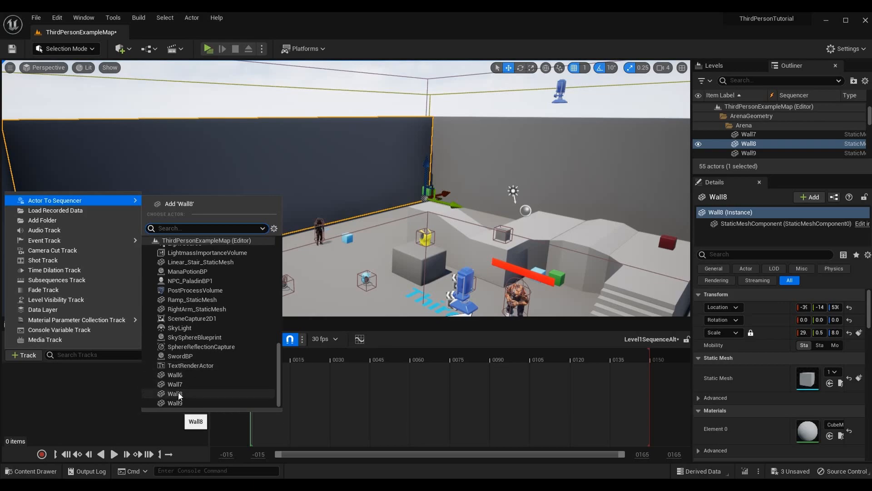
{"action": "left_click", "coordinate": [174, 393]}
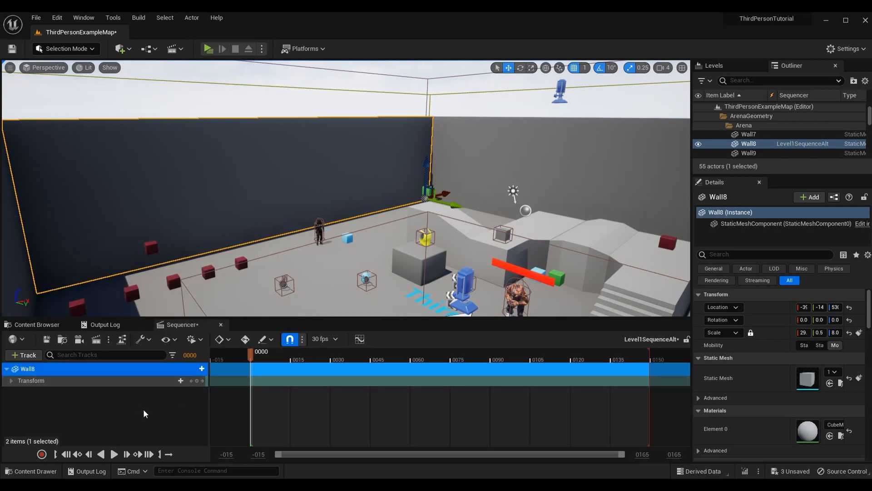
{"action": "mouse_move", "coordinate": [36, 364]}
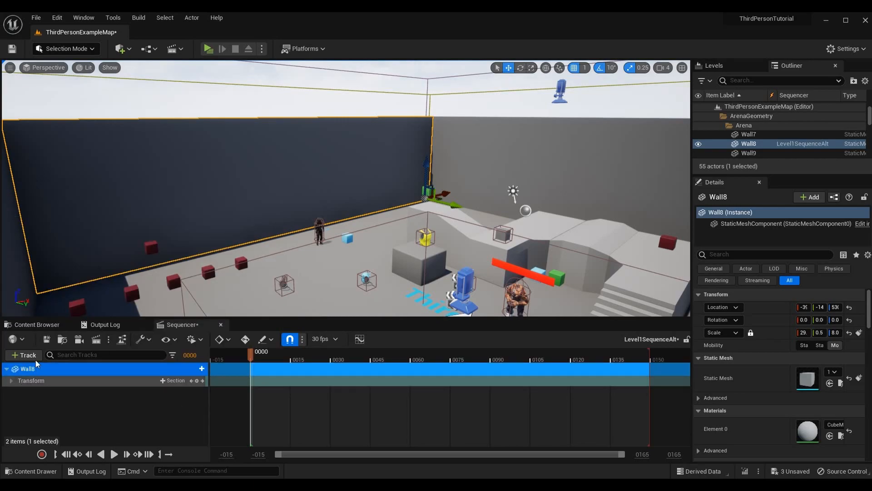
{"action": "left_click", "coordinate": [10, 380]}
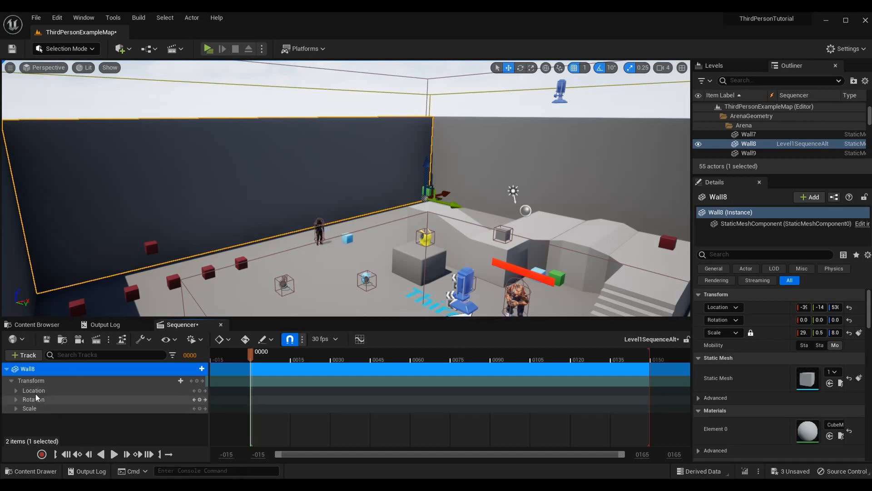
{"action": "left_click", "coordinate": [10, 381]}
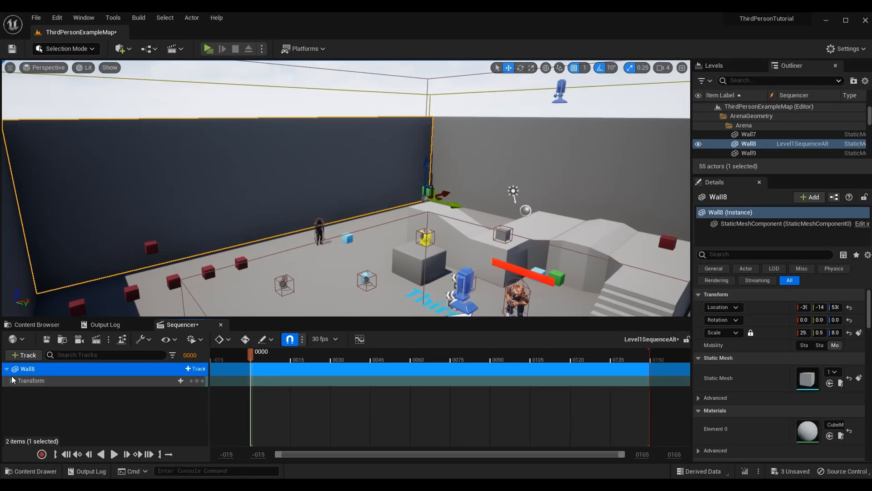
Step: Expand Wall8's Transform track and key its location at frame 0
{"action": "left_click", "coordinate": [11, 380]}
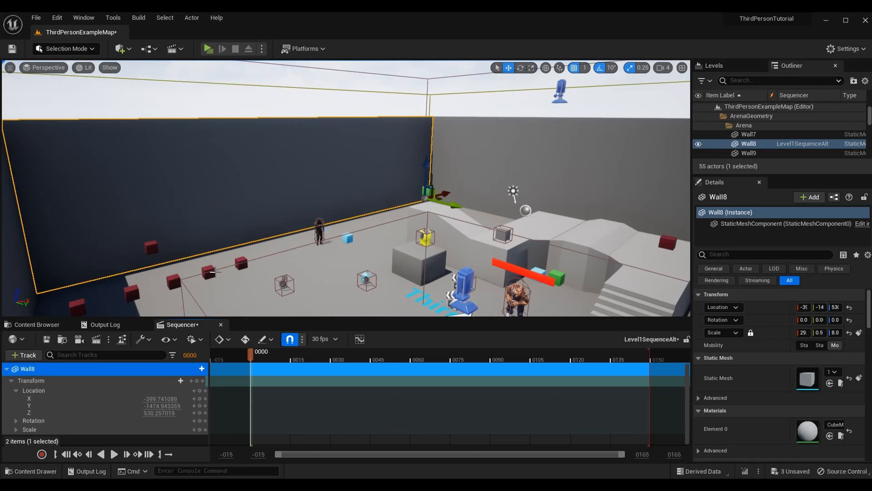
{"action": "mouse_move", "coordinate": [310, 158]}
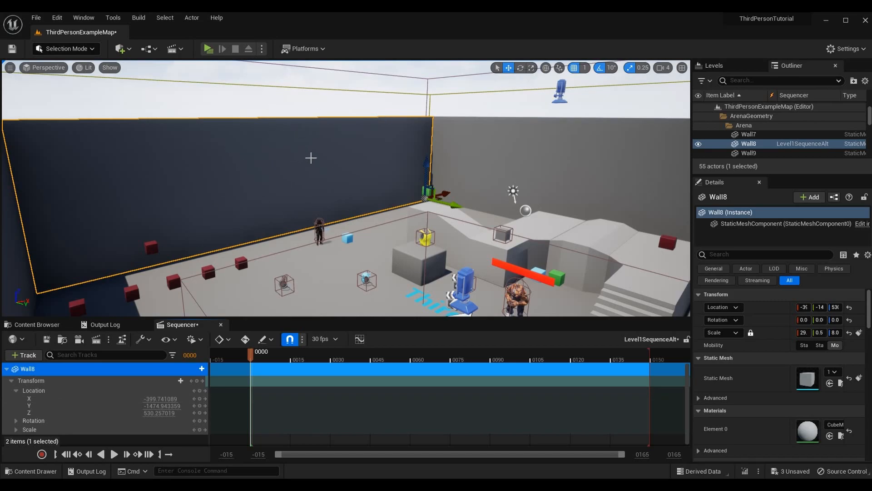
{"action": "mouse_move", "coordinate": [295, 161]}
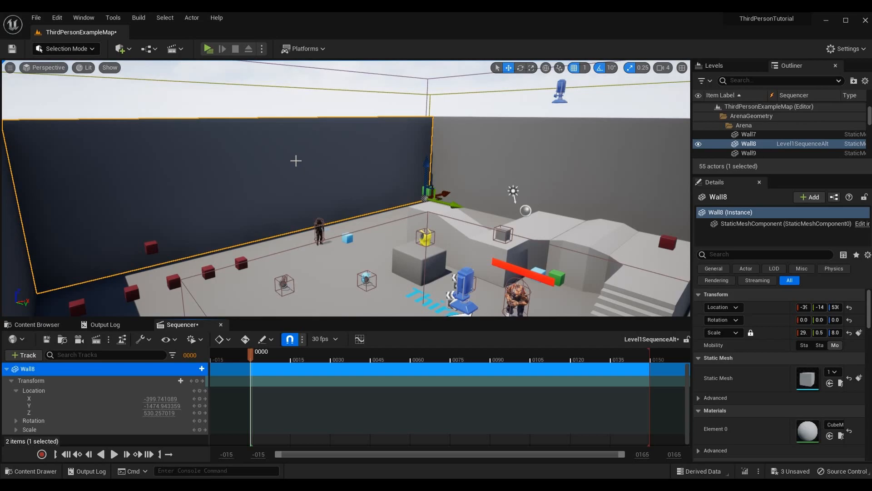
{"action": "mouse_move", "coordinate": [200, 396]}
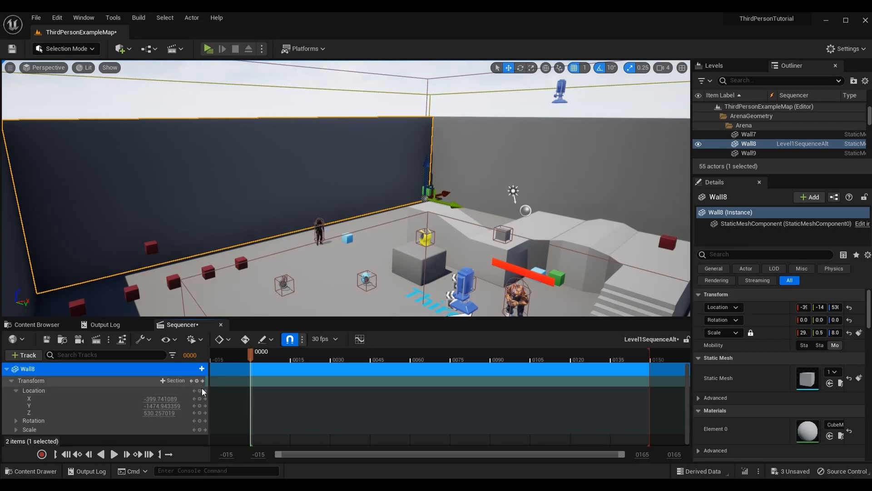
{"action": "mouse_move", "coordinate": [196, 390]}
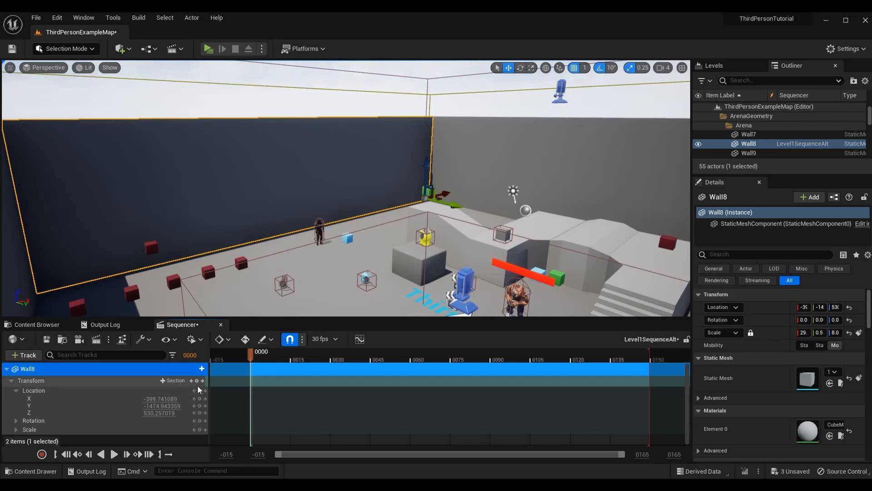
{"action": "mouse_move", "coordinate": [196, 391]}
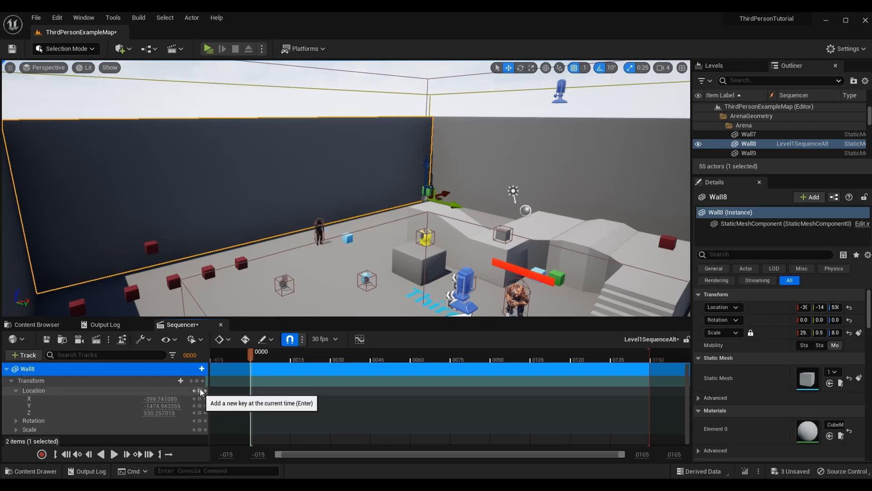
{"action": "left_click", "coordinate": [201, 391]}
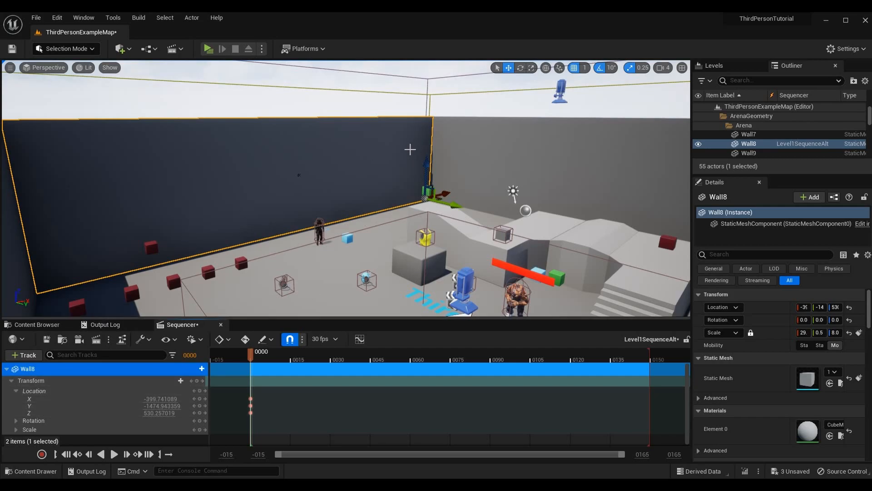
{"action": "mouse_move", "coordinate": [347, 165]}
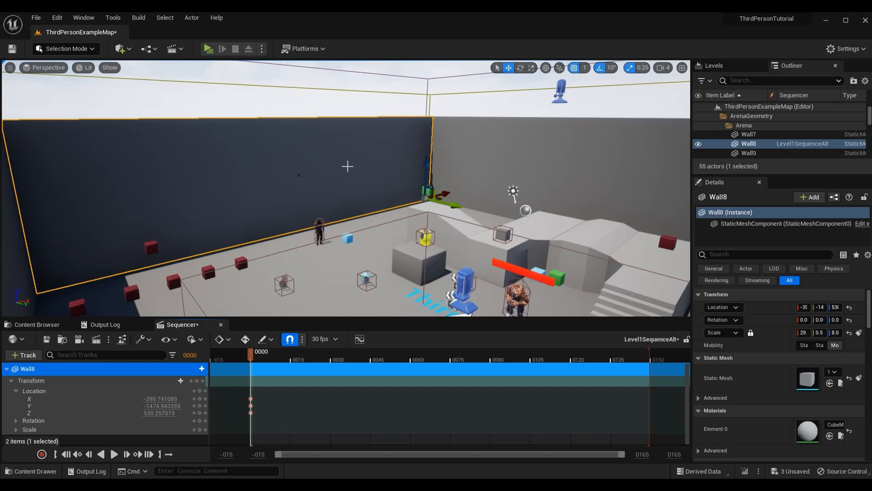
{"action": "mouse_move", "coordinate": [344, 186]}
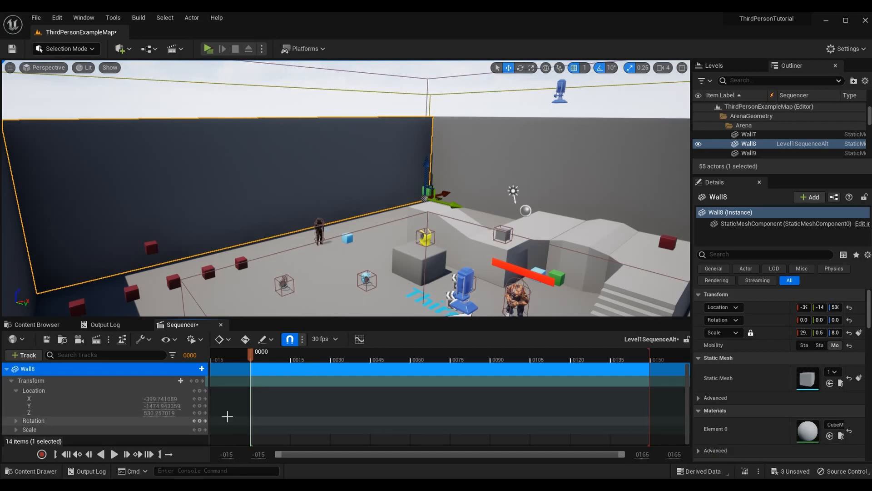
{"action": "mouse_move", "coordinate": [198, 413]}
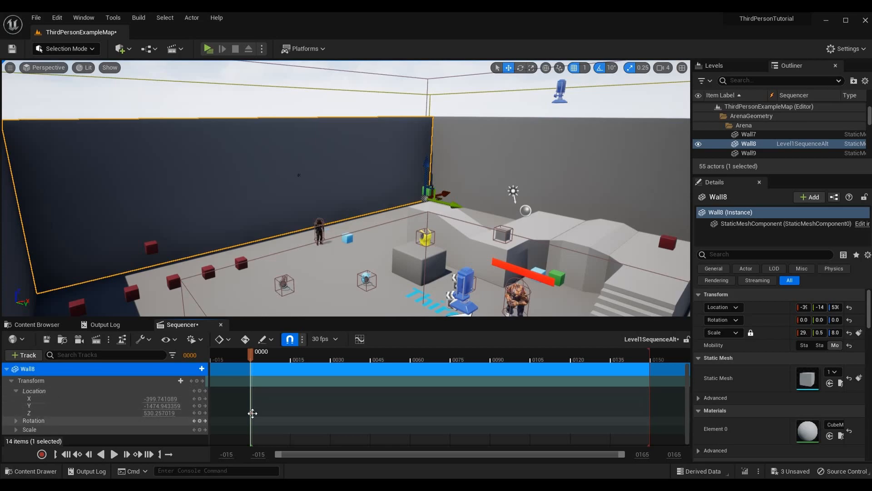
{"action": "left_click_drag", "start_coordinate": [251, 351], "coordinate": [266, 351]}
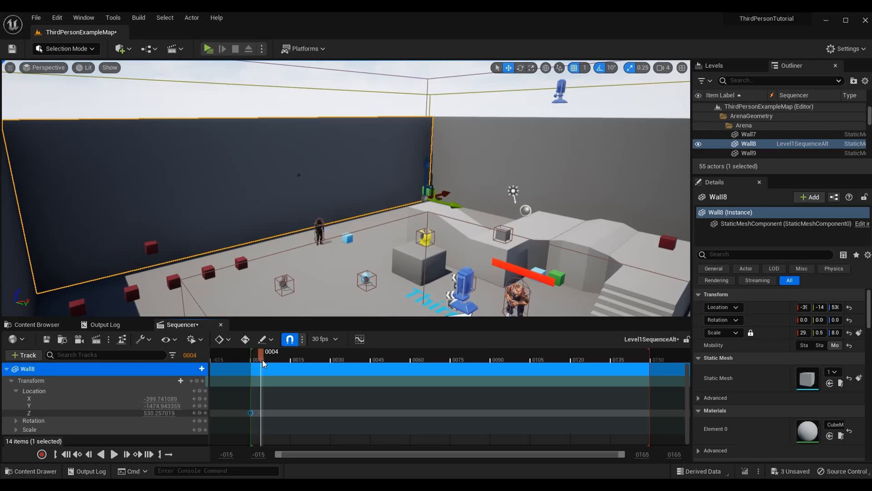
Step: Move the playhead to frame 60 and add a Location Z key there
{"action": "left_click_drag", "start_coordinate": [262, 364], "coordinate": [449, 365]}
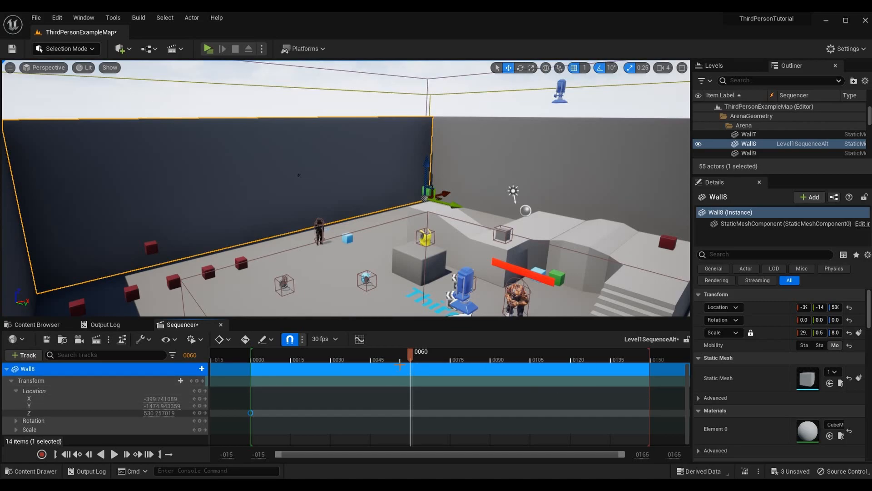
{"action": "mouse_move", "coordinate": [527, 334]}
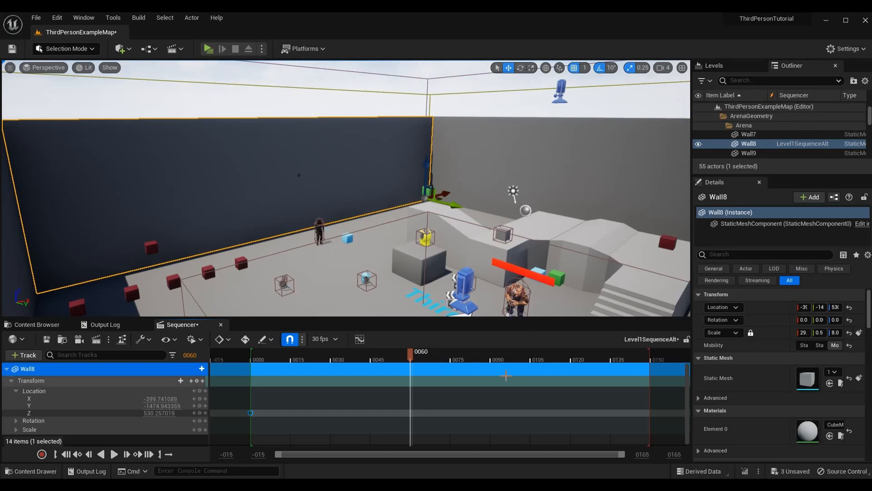
{"action": "mouse_move", "coordinate": [255, 321]}
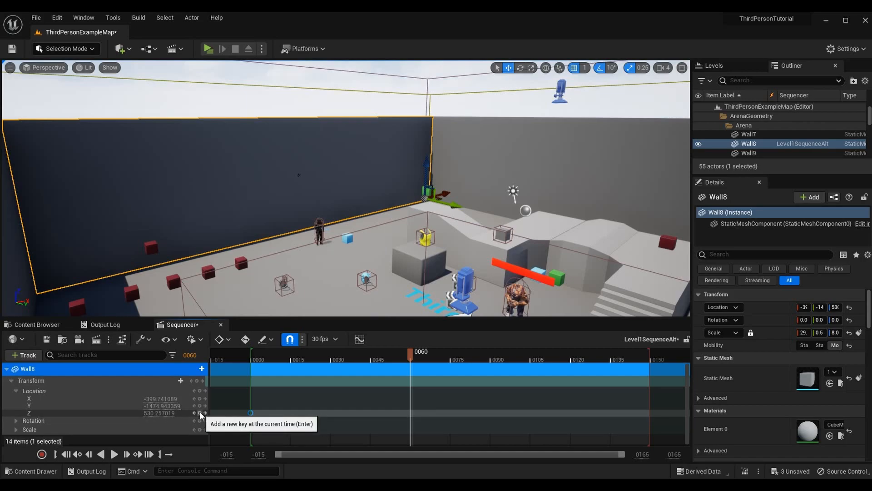
{"action": "left_click", "coordinate": [200, 413]}
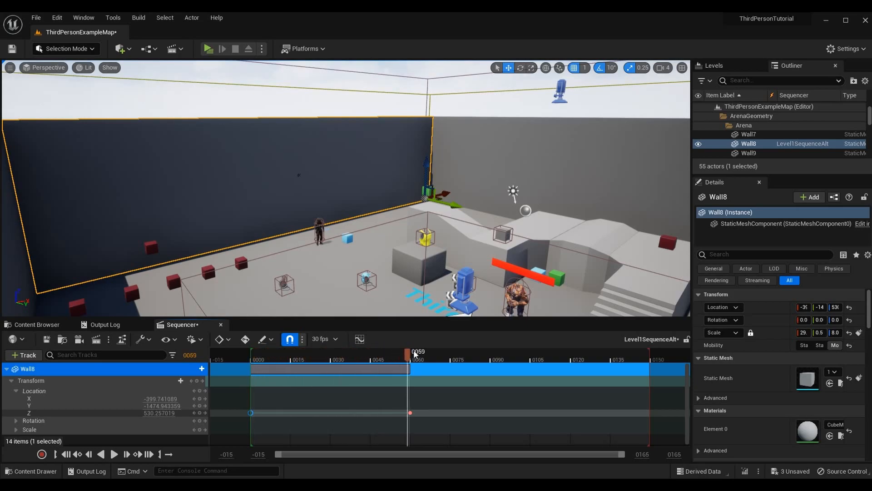
{"action": "left_click", "coordinate": [410, 354]}
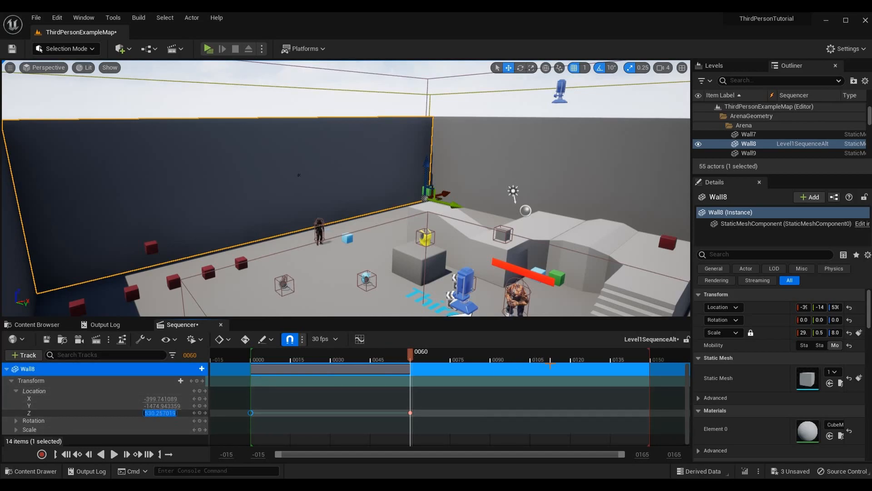
{"action": "mouse_move", "coordinate": [550, 362]}
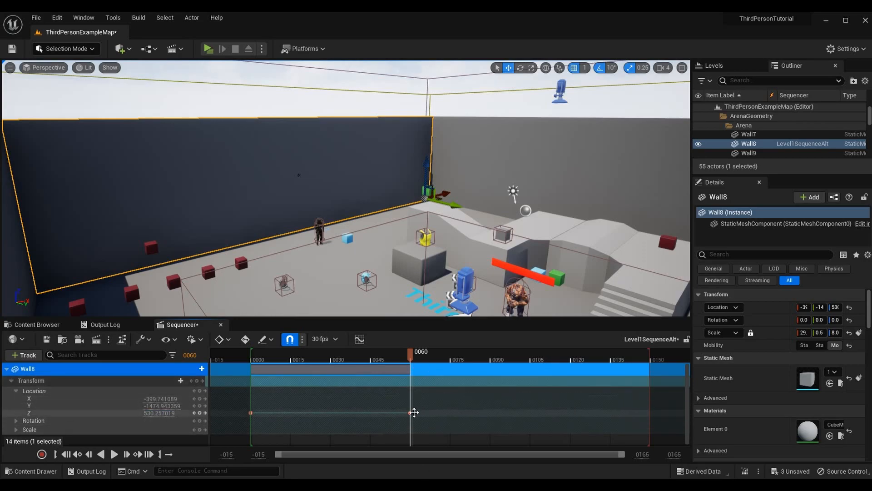
{"action": "double_click", "coordinate": [161, 413]}
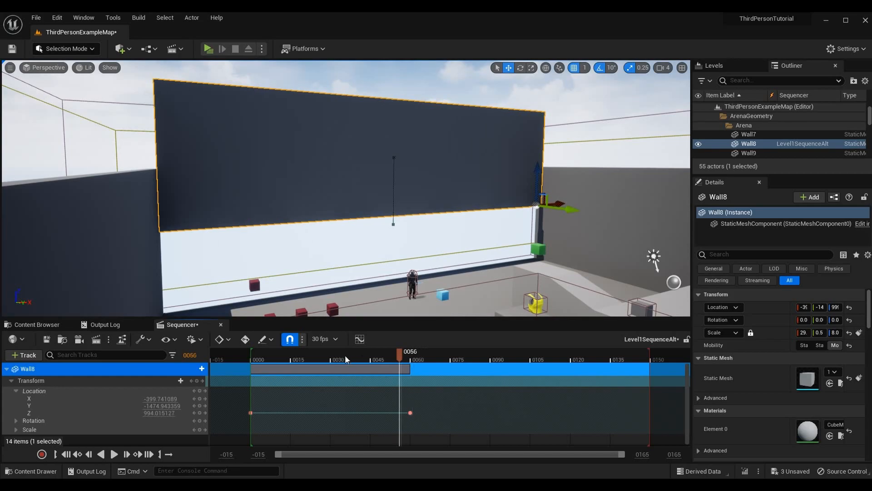
Step: Scrub the timeline back toward frame 0 to preview Wall8 rising
{"action": "left_click_drag", "start_coordinate": [399, 351], "coordinate": [349, 352]}
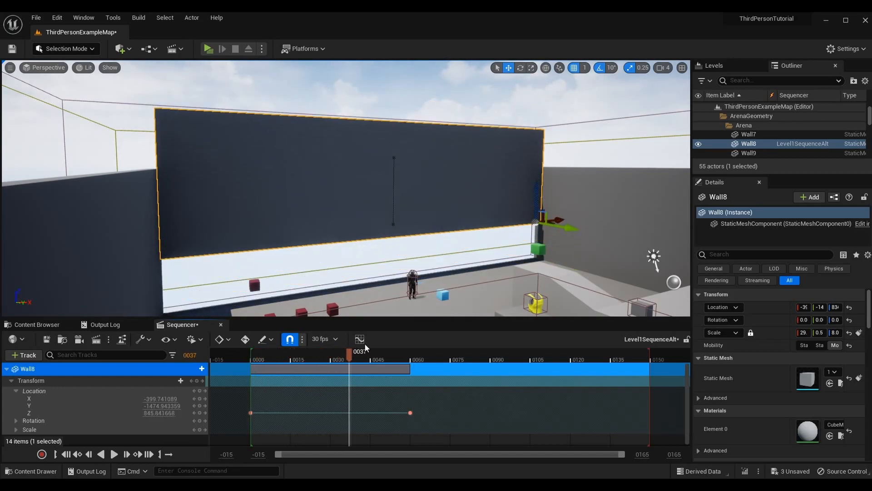
{"action": "left_click_drag", "start_coordinate": [349, 351], "coordinate": [287, 350]}
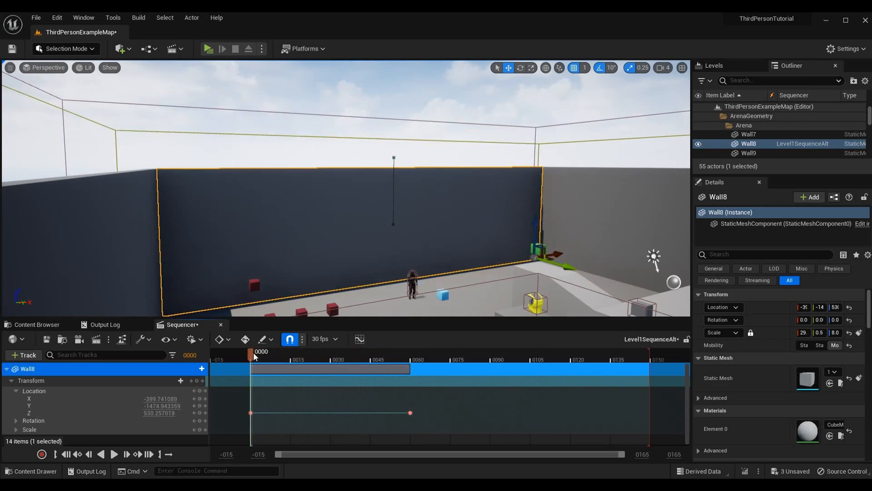
{"action": "left_click_drag", "start_coordinate": [251, 352], "coordinate": [244, 351]}
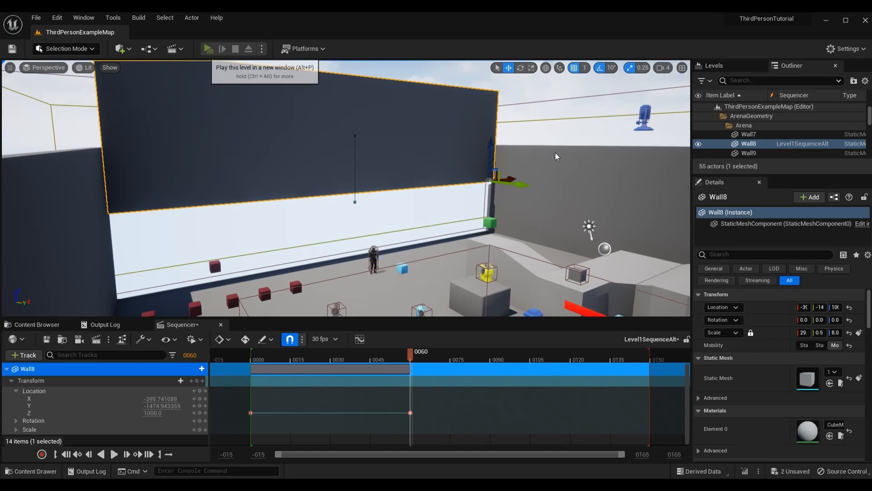
Step: Open the Level Blueprint from the Blueprints toolbar dropdown
{"action": "left_click", "coordinate": [207, 49]}
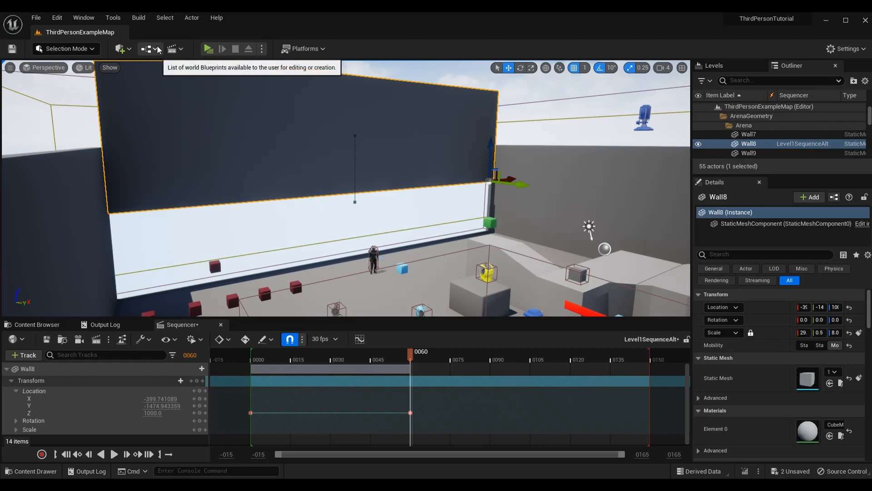
{"action": "mouse_move", "coordinate": [173, 49]}
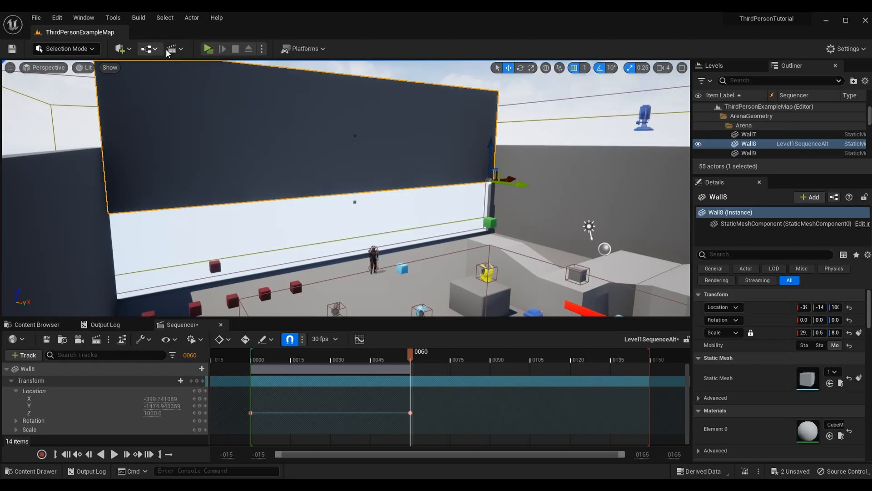
{"action": "left_click", "coordinate": [173, 50]}
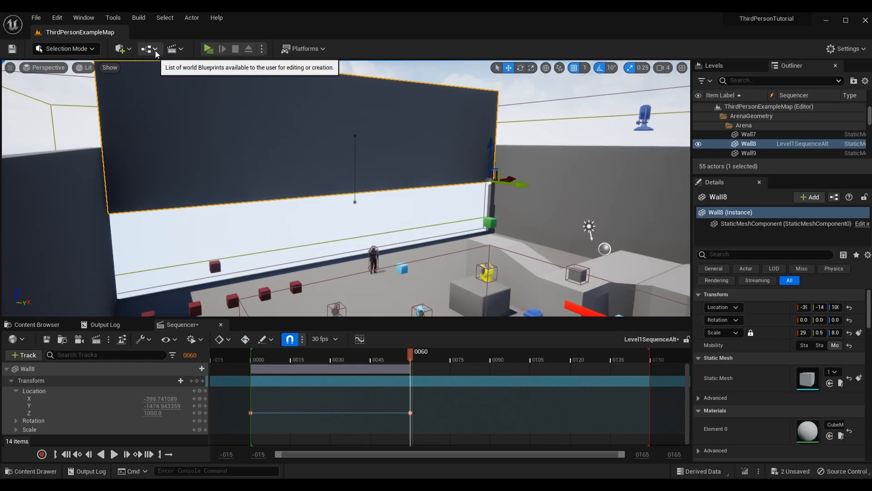
{"action": "left_click", "coordinate": [172, 49]}
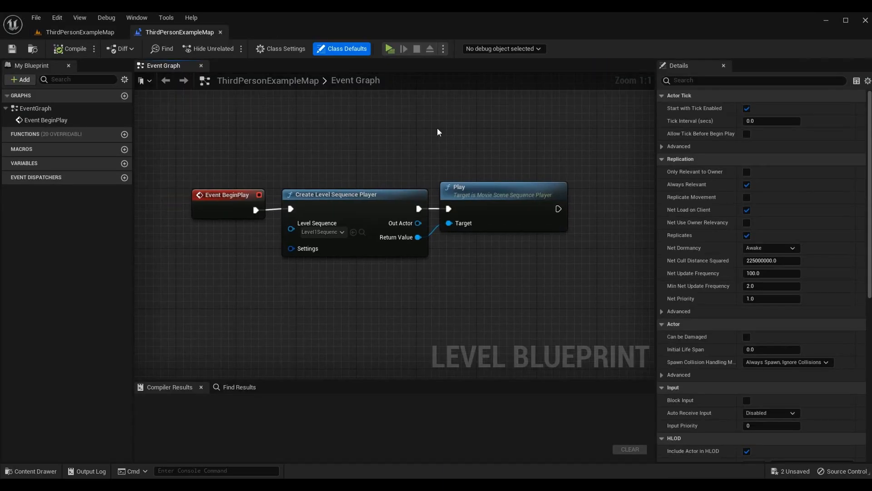
Step: Add a second Create Level Sequence Player node set to Level1SequenceAlt
{"action": "left_click_drag", "start_coordinate": [438, 133], "coordinate": [533, 258]}
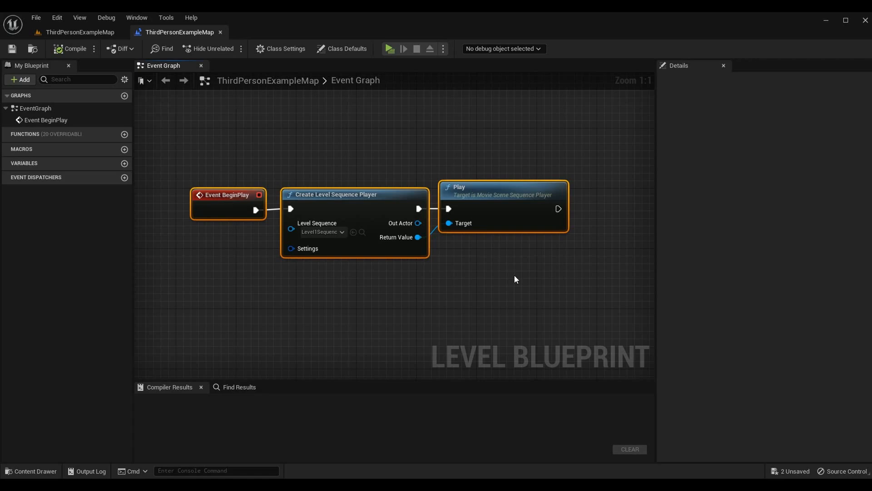
{"action": "mouse_move", "coordinate": [505, 275]}
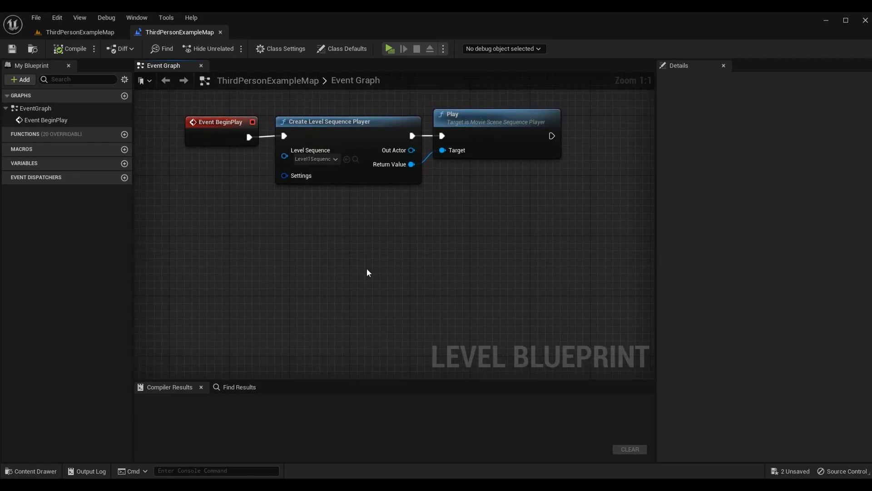
{"action": "mouse_move", "coordinate": [240, 271]}
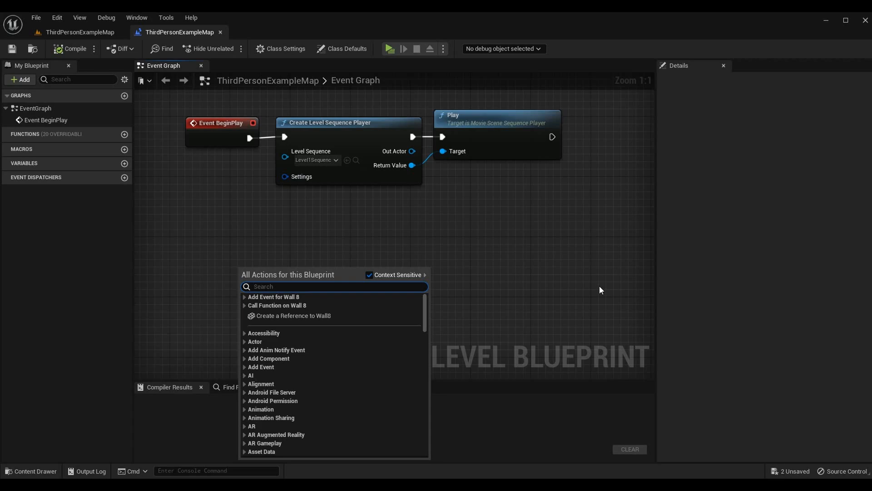
{"action": "type", "text": "event begin"}
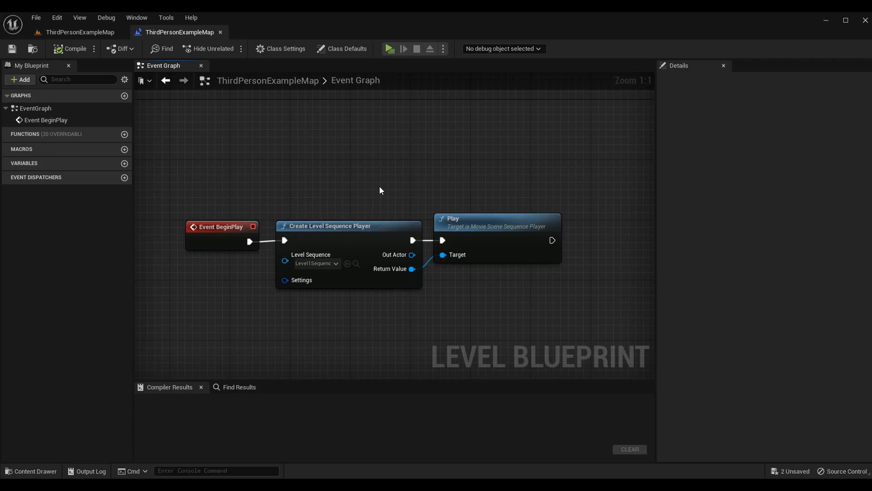
{"action": "mouse_move", "coordinate": [320, 132]}
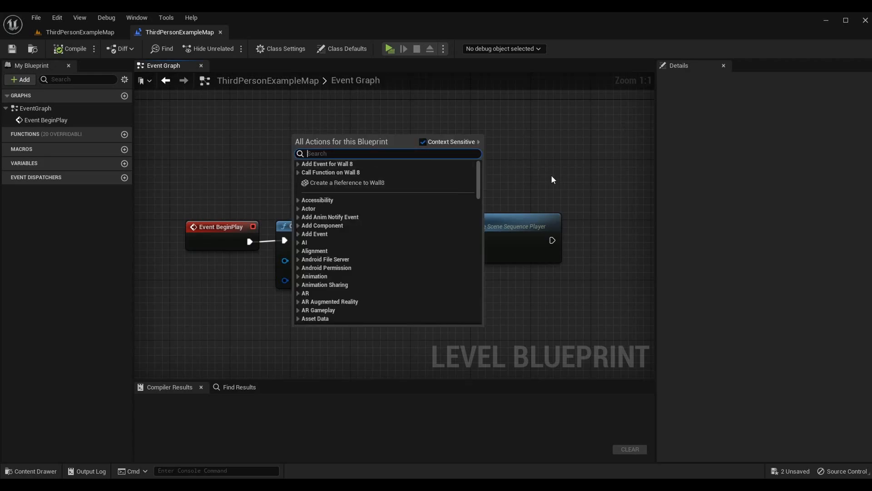
{"action": "type", "text": "create level seque"}
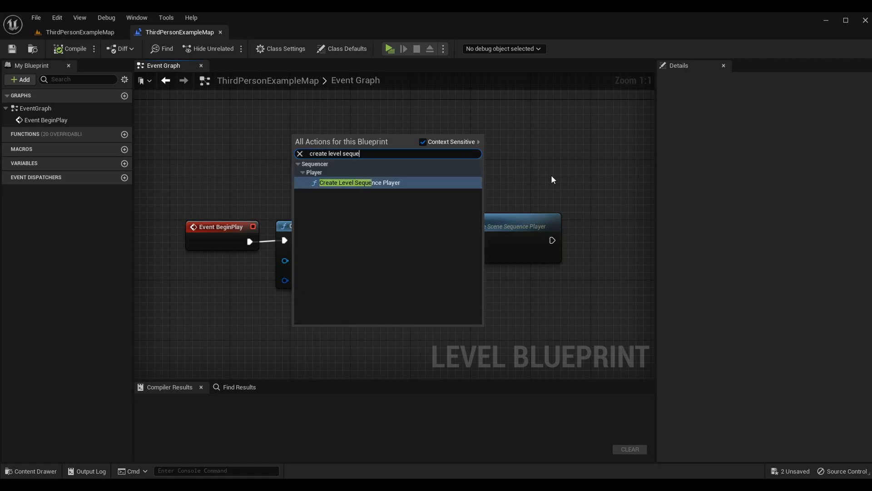
{"action": "left_click", "coordinate": [359, 183]}
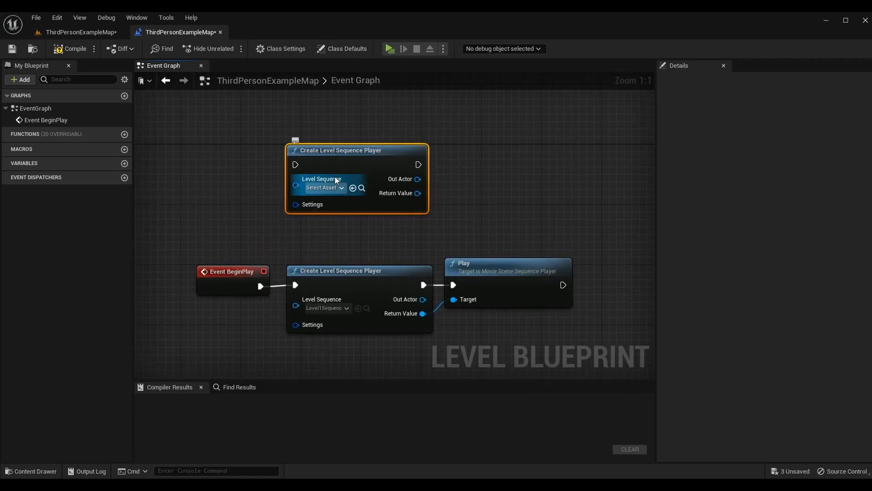
{"action": "left_click", "coordinate": [325, 187]}
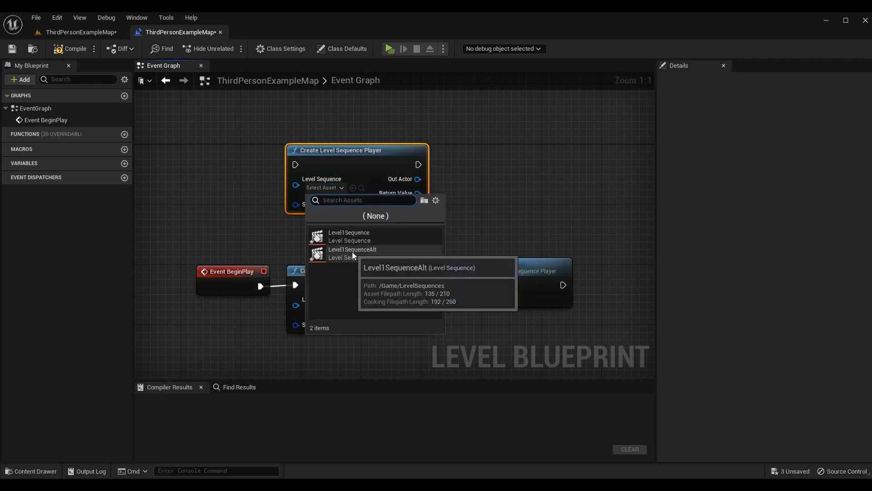
{"action": "left_click", "coordinate": [351, 252]}
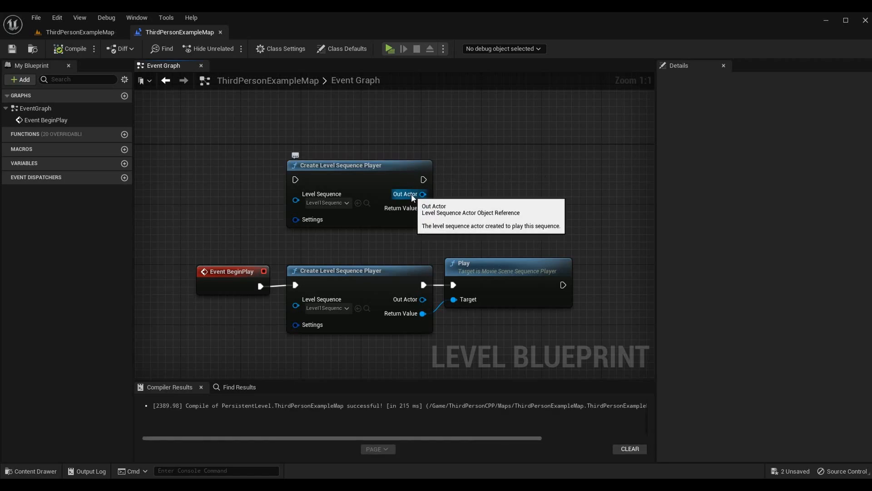
{"action": "mouse_move", "coordinate": [423, 208]}
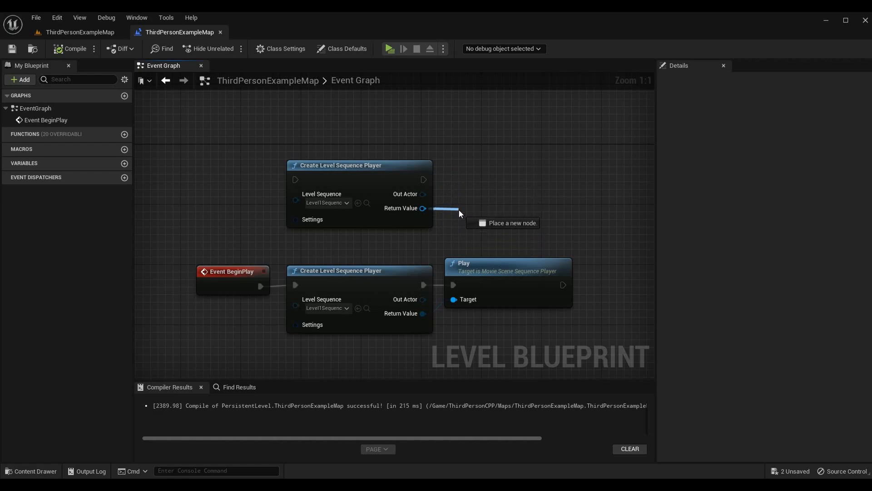
Step: Attach a Play action to the new player node's Return Value
{"action": "left_click", "coordinate": [460, 213]}
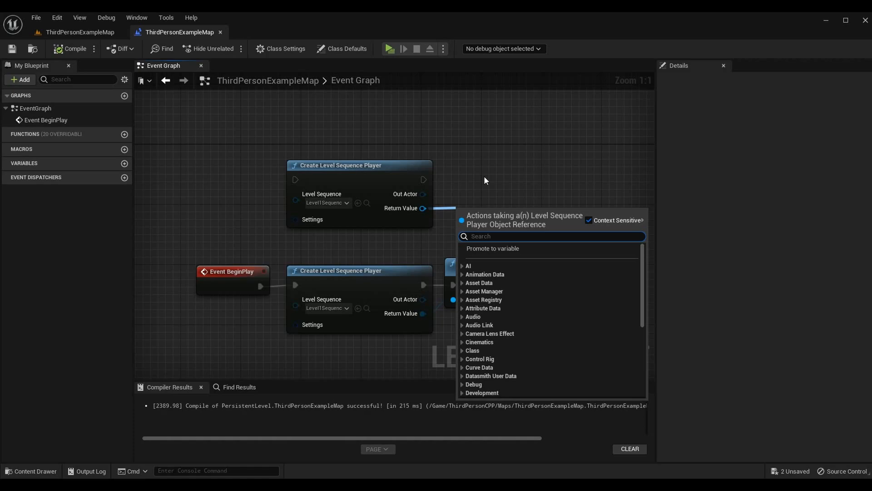
{"action": "type", "text": "pla"}
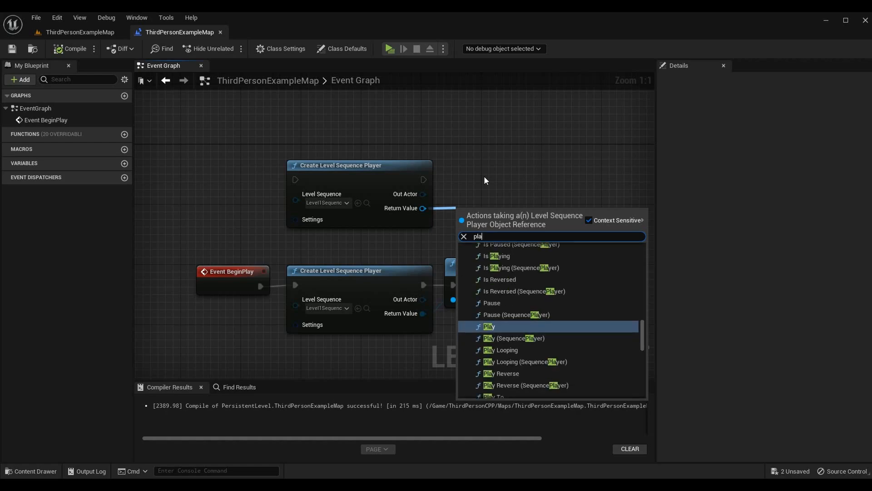
{"action": "mouse_move", "coordinate": [424, 208]}
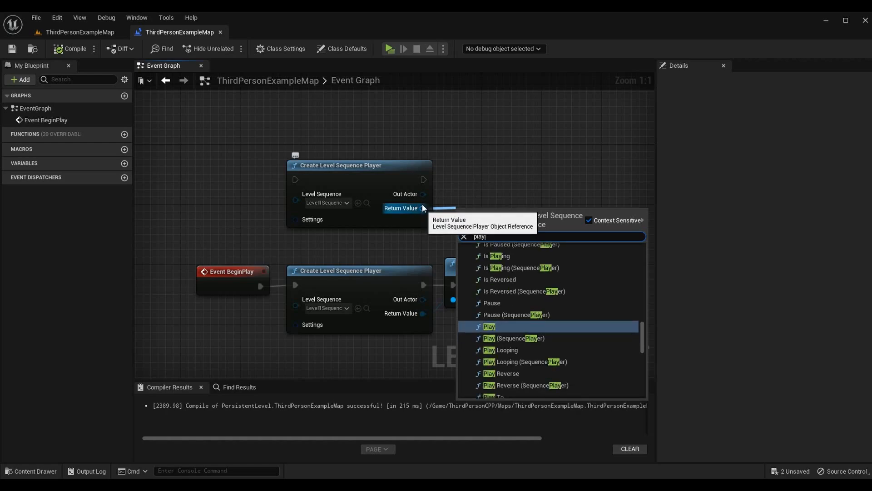
{"action": "left_click", "coordinate": [488, 327]}
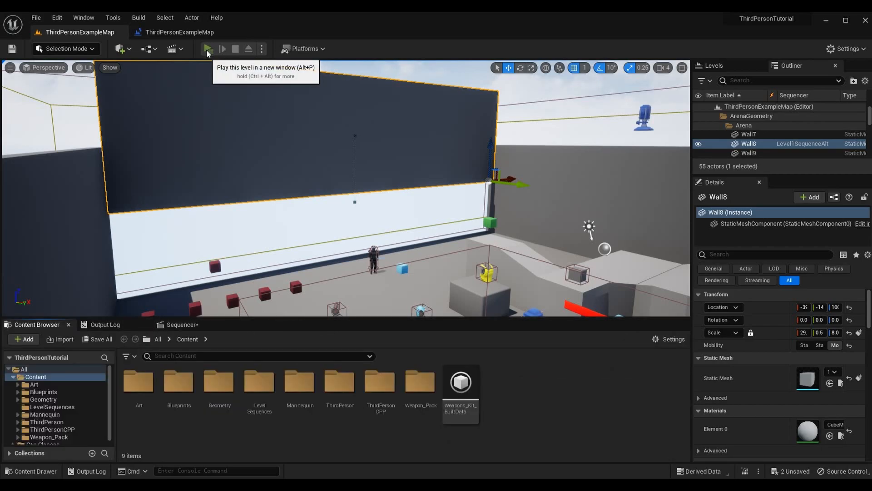
Step: Start a test play of the ThirdPersonExampleMap level
{"action": "left_click", "coordinate": [208, 49]}
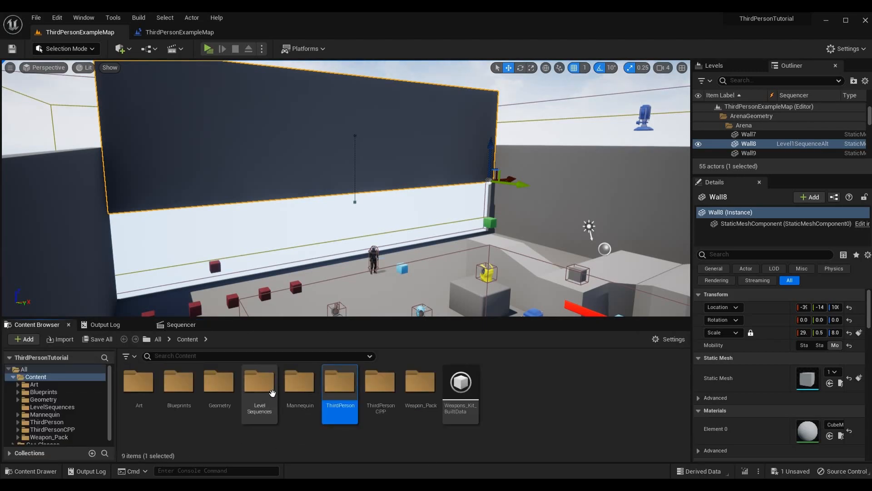
Step: Delete the Wall8 track from Level1Sequence, Save All, and play the level in a new window
{"action": "double_click", "coordinate": [259, 384]}
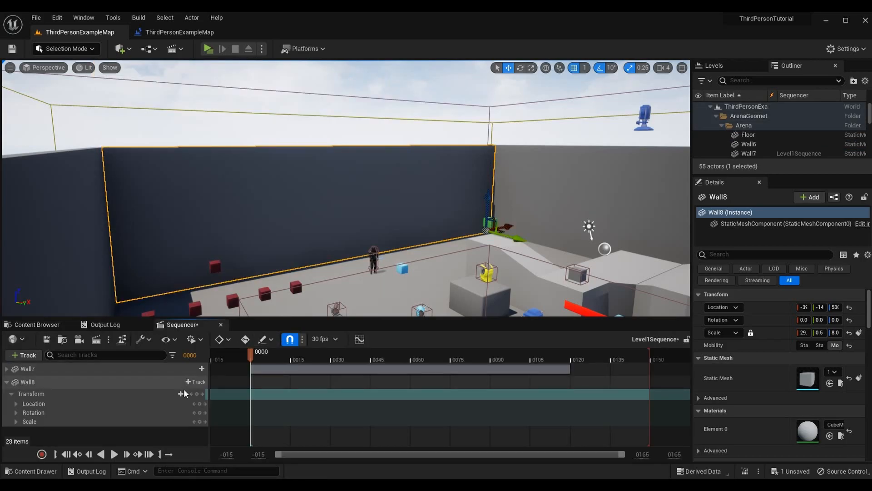
{"action": "mouse_move", "coordinate": [88, 381]}
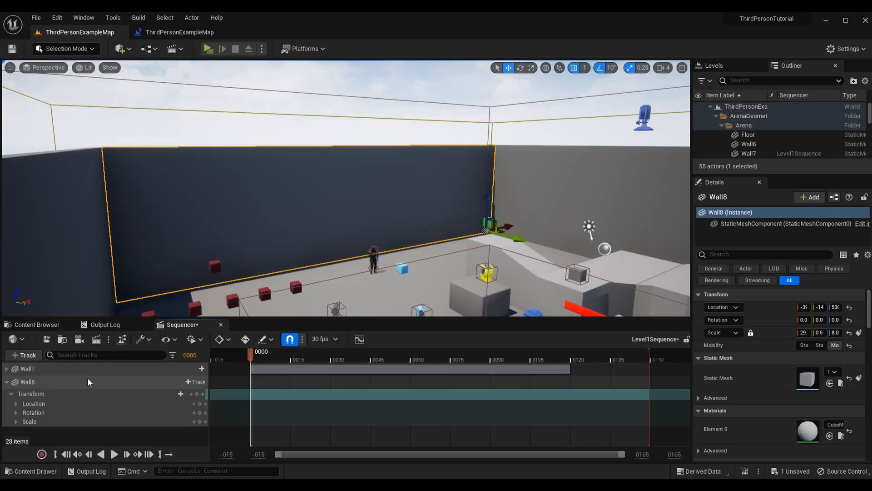
{"action": "left_click", "coordinate": [27, 382]}
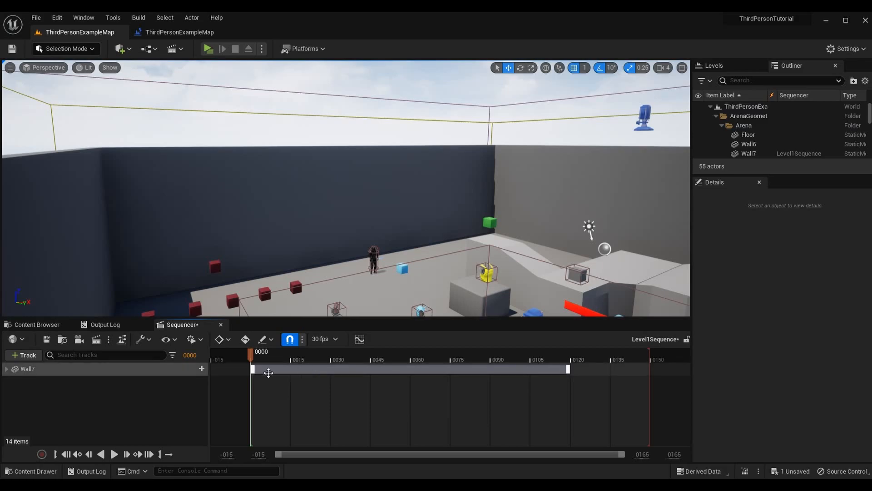
{"action": "left_click", "coordinate": [27, 369]}
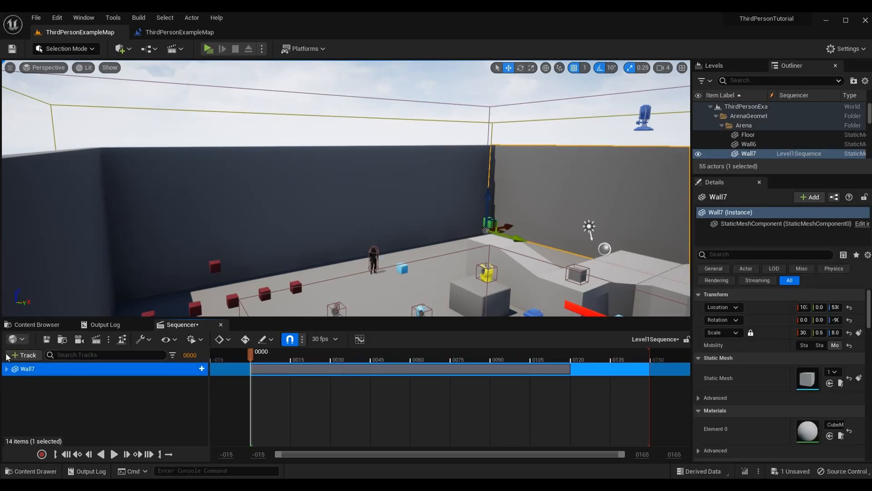
{"action": "left_click", "coordinate": [57, 17]}
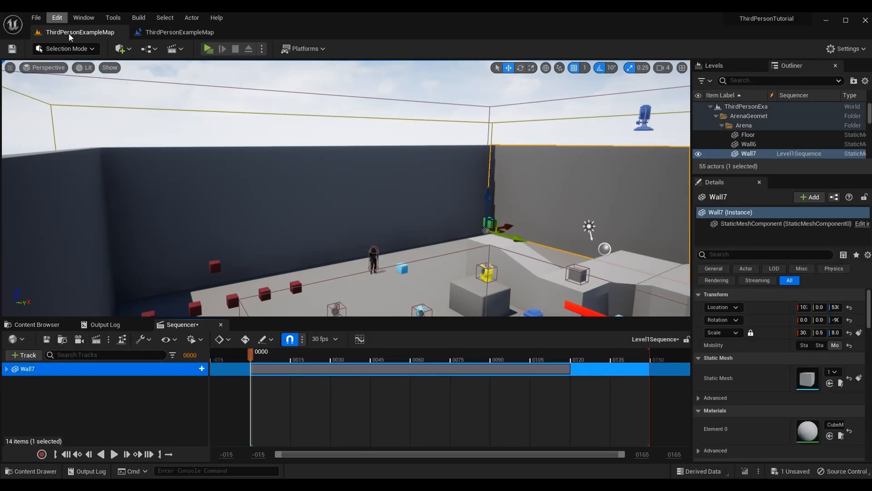
{"action": "mouse_move", "coordinate": [208, 49]}
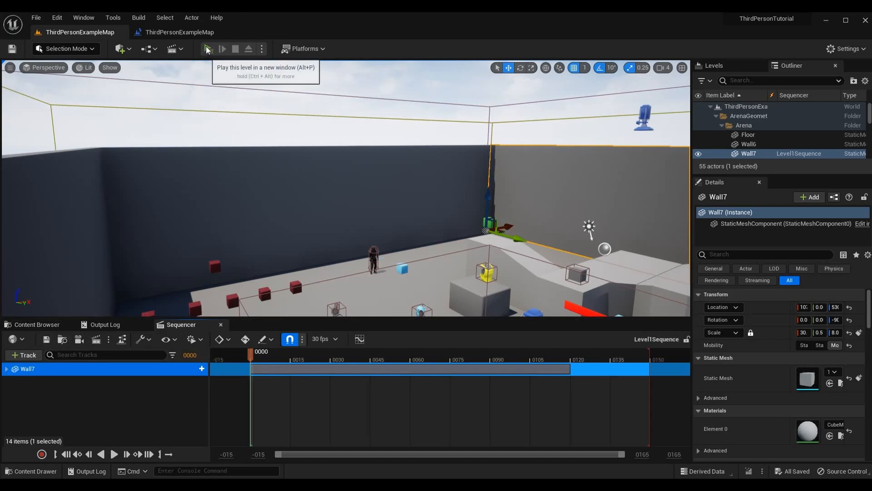
{"action": "left_click", "coordinate": [222, 50]}
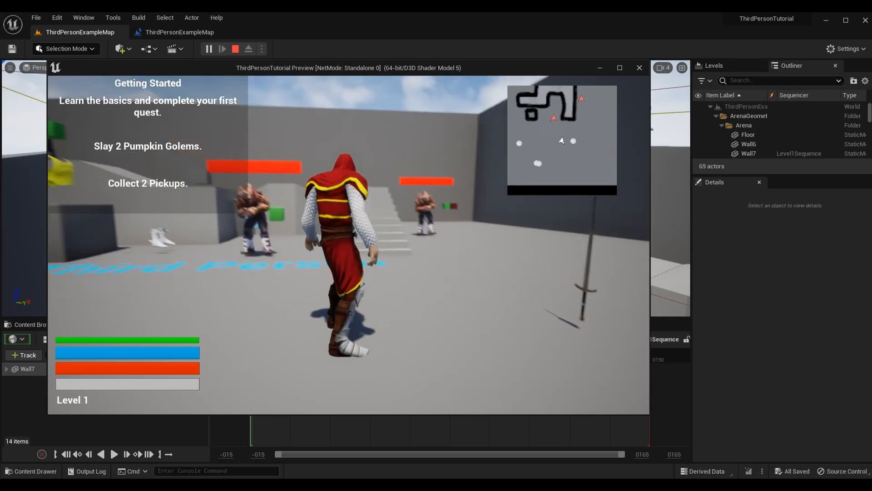
Step: Expand Wall7's Rotation tracks and scrub to frame 120, where pitch reads 180
{"action": "left_click", "coordinate": [234, 48]}
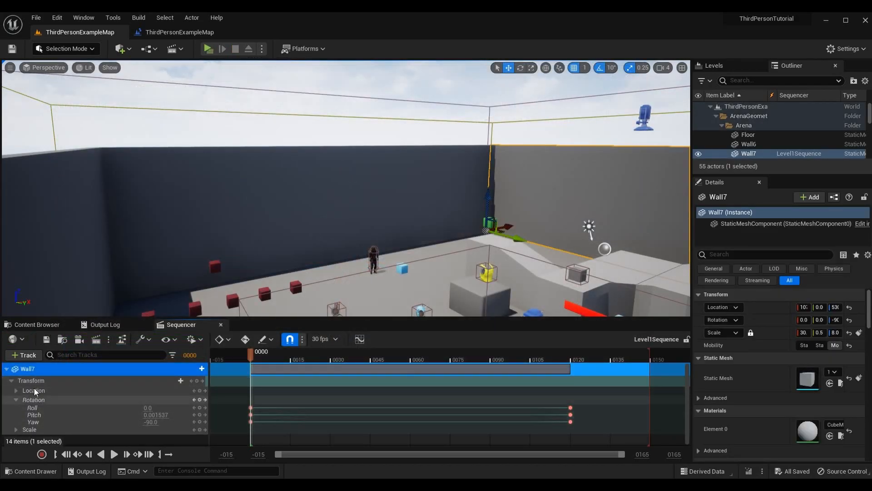
{"action": "mouse_move", "coordinate": [39, 408]}
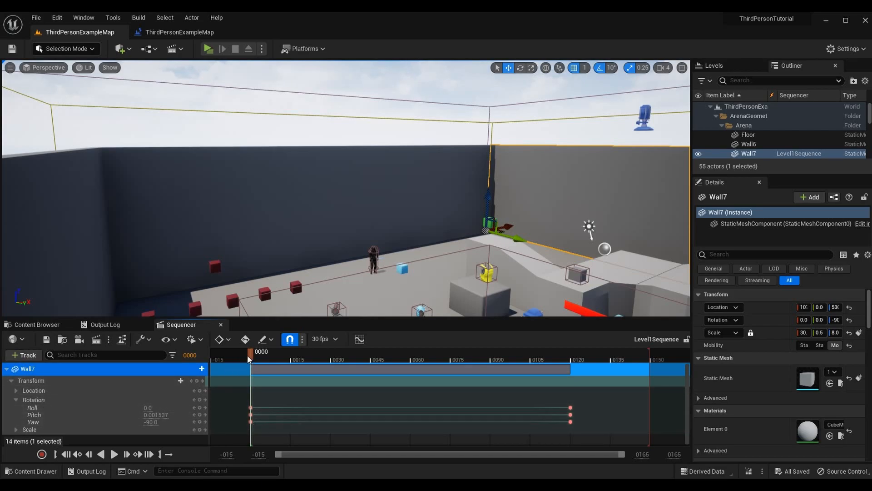
{"action": "left_click", "coordinate": [474, 359]}
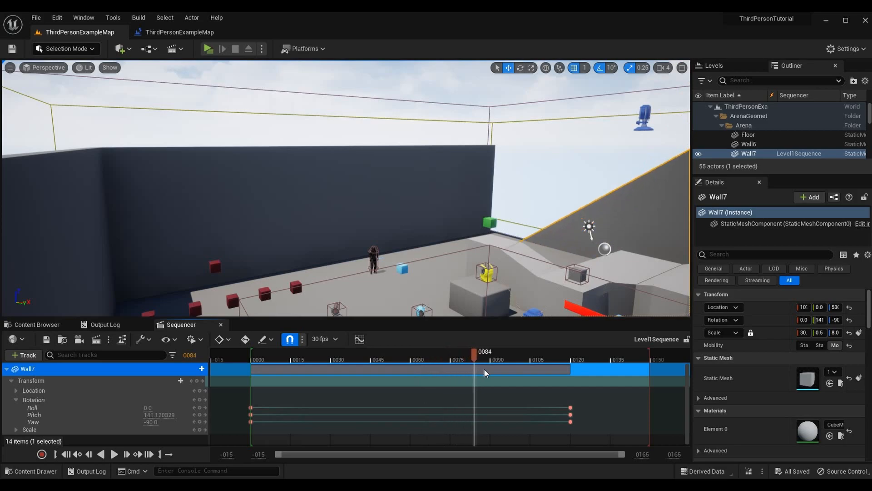
{"action": "left_click_drag", "start_coordinate": [475, 367], "coordinate": [569, 367]}
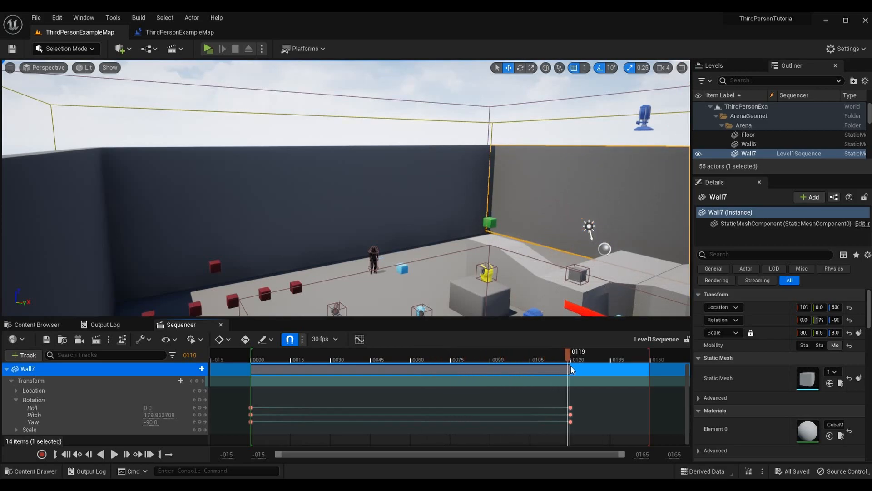
{"action": "left_click", "coordinate": [570, 359]}
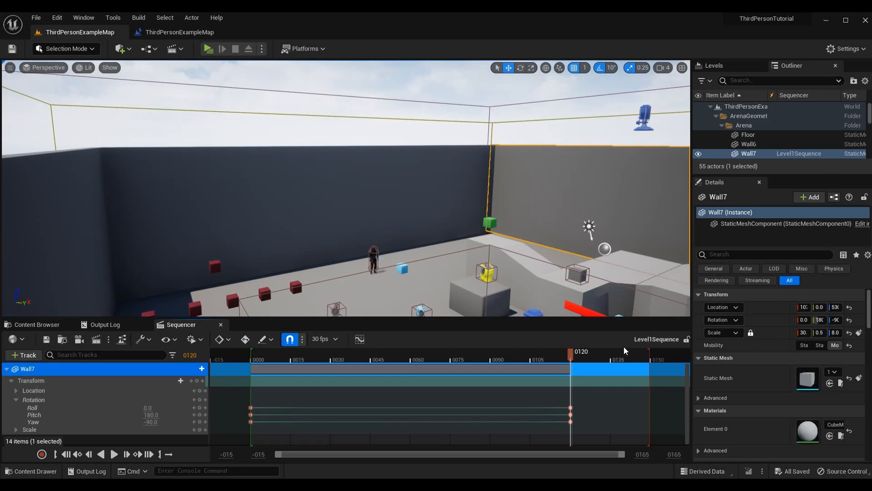
{"action": "left_click", "coordinate": [22, 355]}
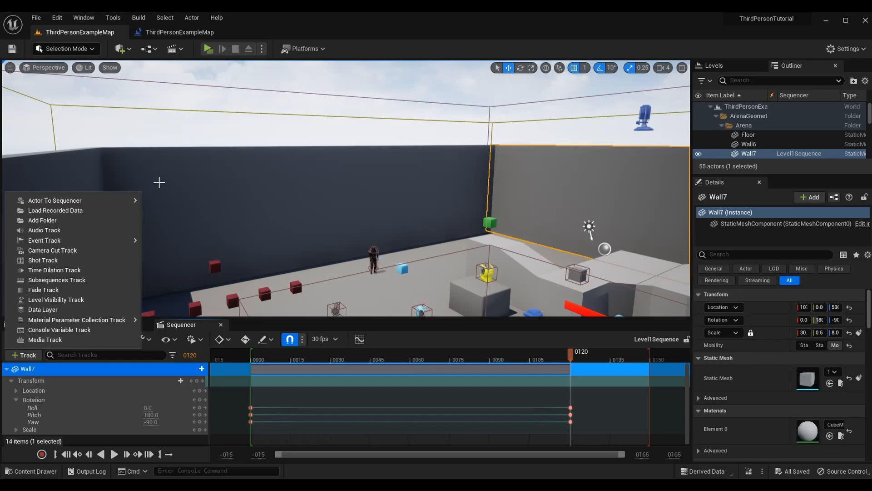
{"action": "mouse_move", "coordinate": [276, 40]}
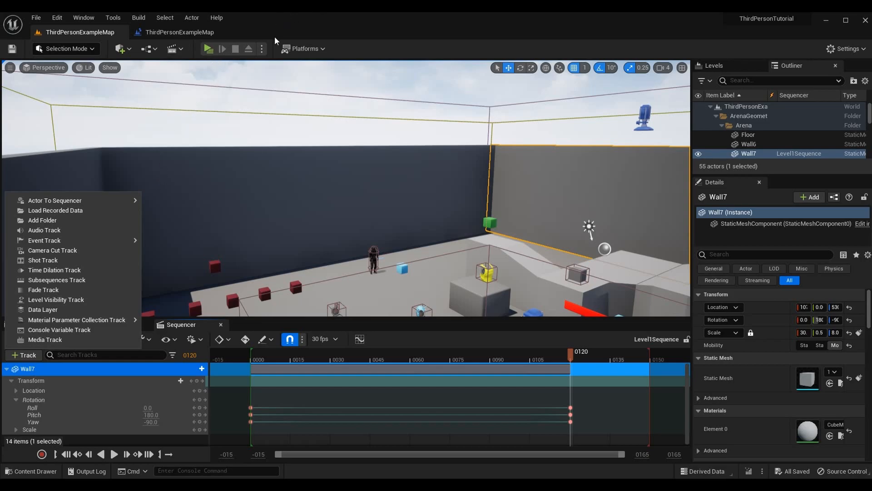
{"action": "mouse_move", "coordinate": [367, 38]}
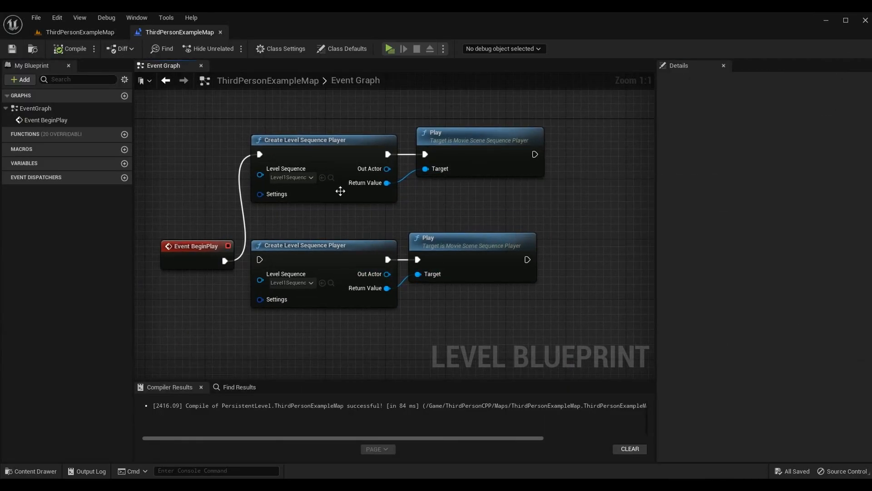
Step: Wire the first Play node's exec output into the second Create Level Sequence Player
{"action": "left_click", "coordinate": [322, 139]}
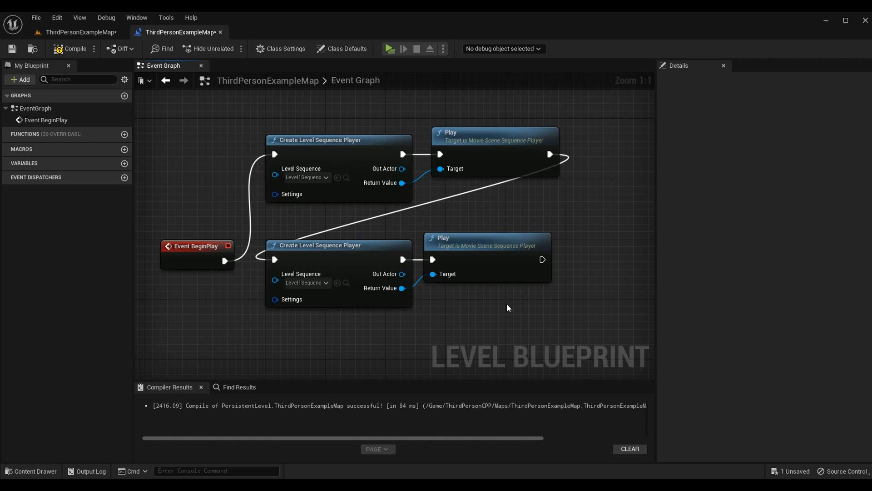
{"action": "mouse_move", "coordinate": [11, 49]}
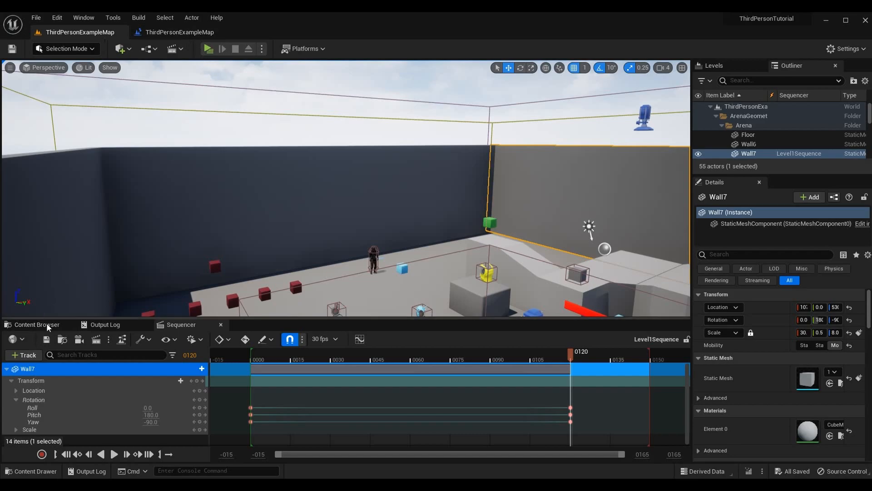
{"action": "left_click", "coordinate": [221, 49]}
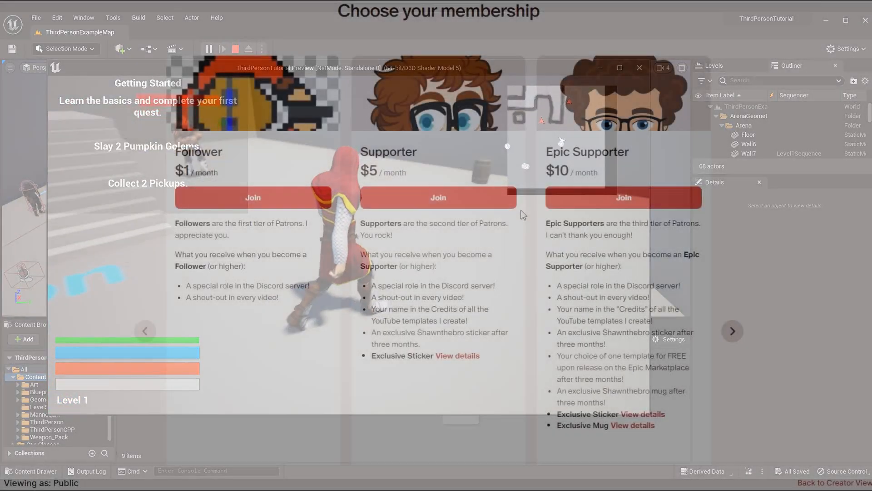
Step: Advance the tier carousel to Super Epic Supporter and scroll through Featured Products
{"action": "left_click", "coordinate": [732, 331]}
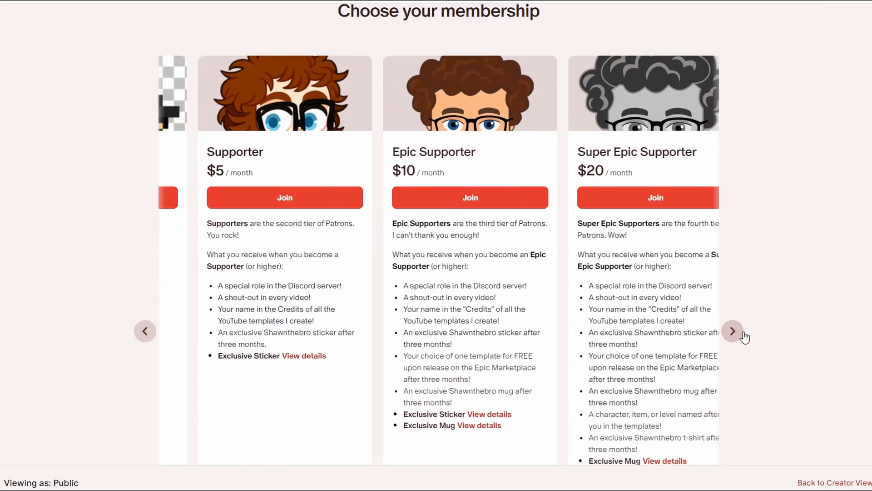
{"action": "scroll", "scroll_direction": "down", "scroll_amount": 3}
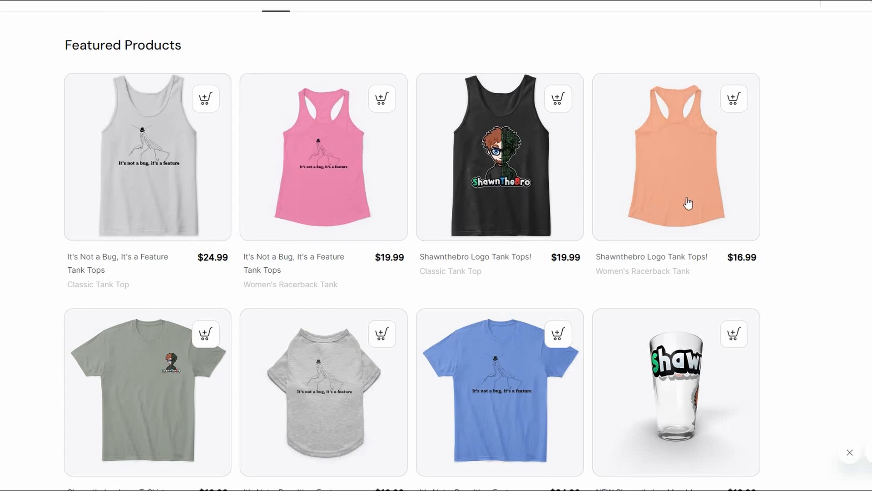
{"action": "scroll", "scroll_direction": "down", "scroll_amount": 3}
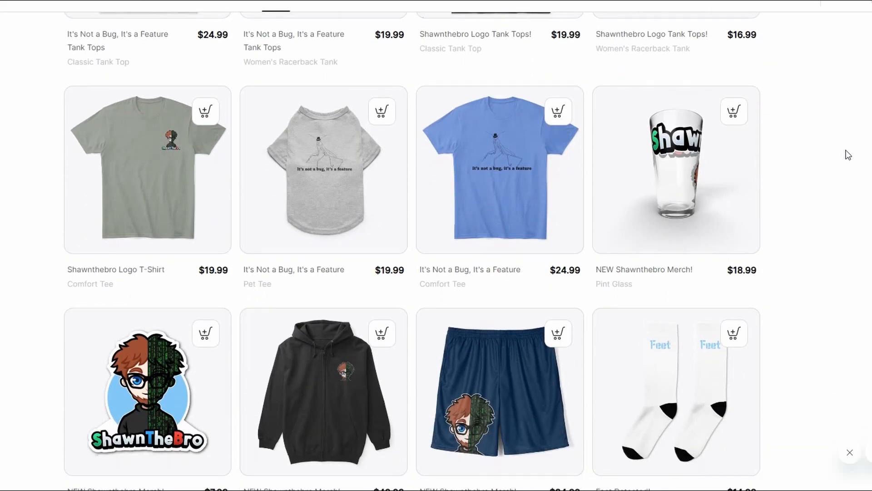
{"action": "scroll", "scroll_direction": "down", "scroll_amount": 3}
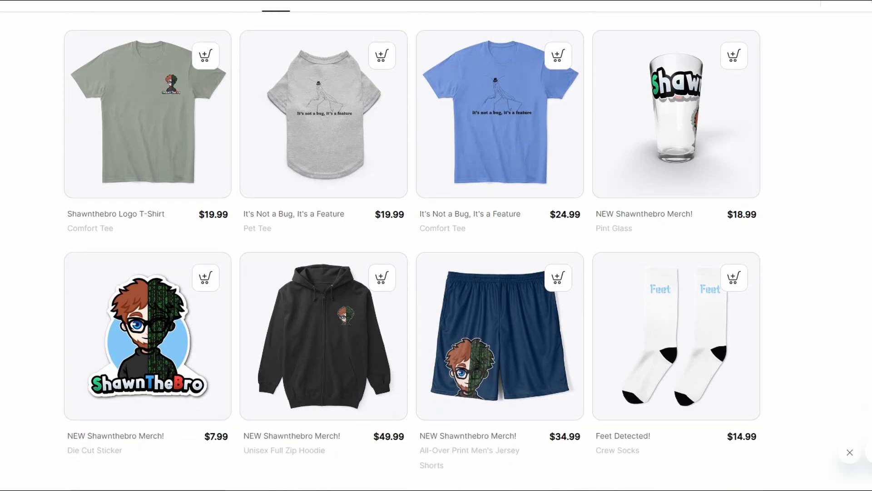
{"action": "scroll", "scroll_direction": "down", "scroll_amount": 3}
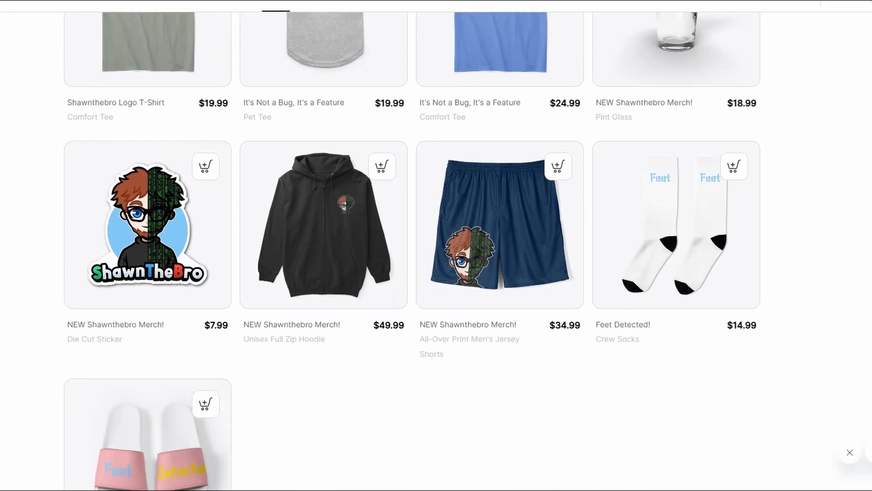